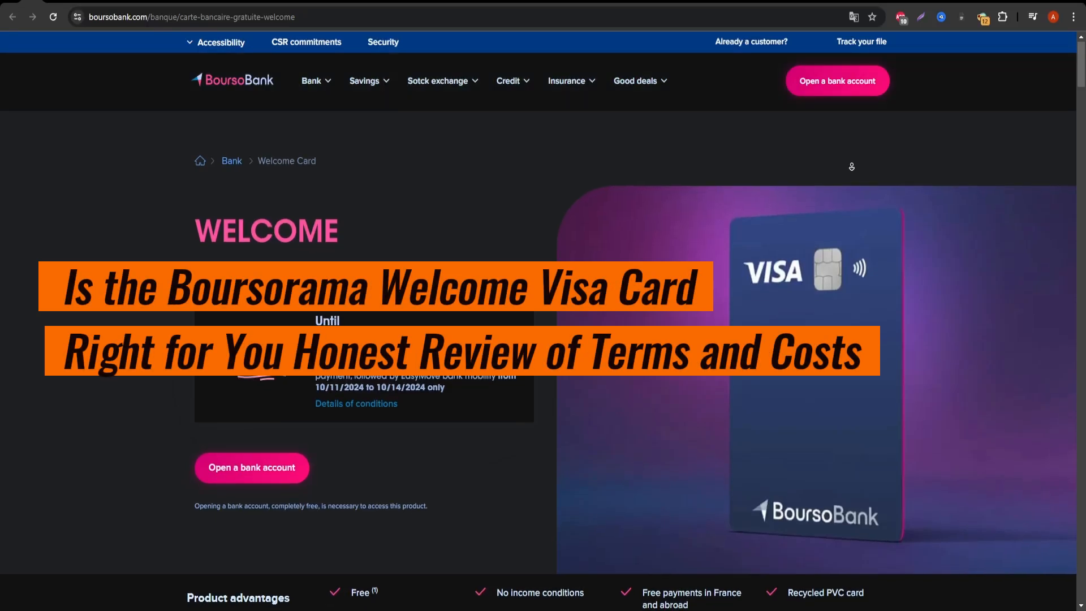
{"action": "scroll", "scroll_direction": "down", "scroll_amount": 3}
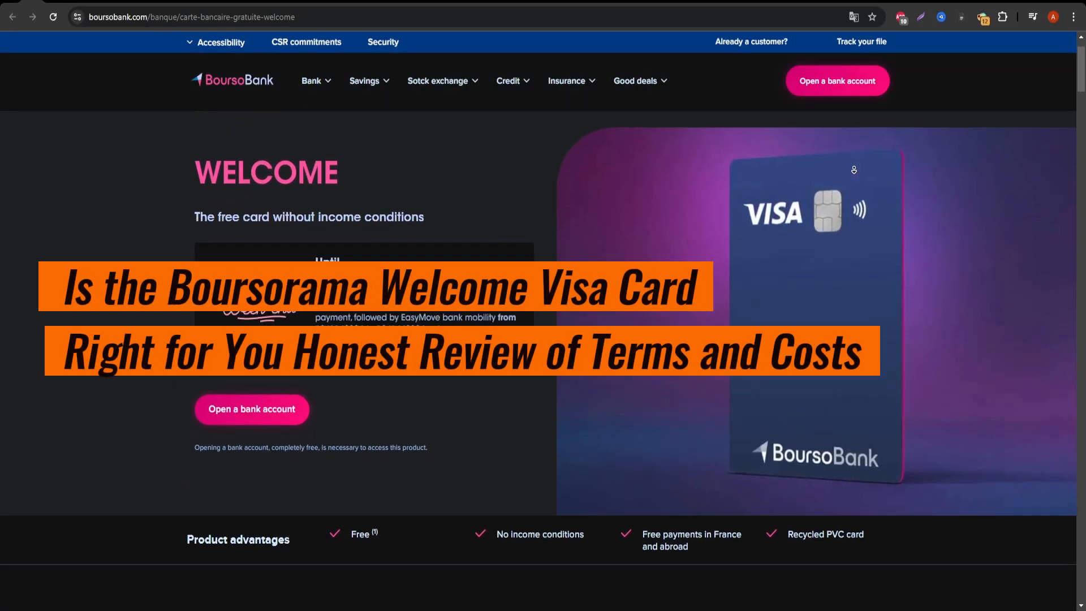
{"action": "scroll", "scroll_direction": "down", "scroll_amount": 3}
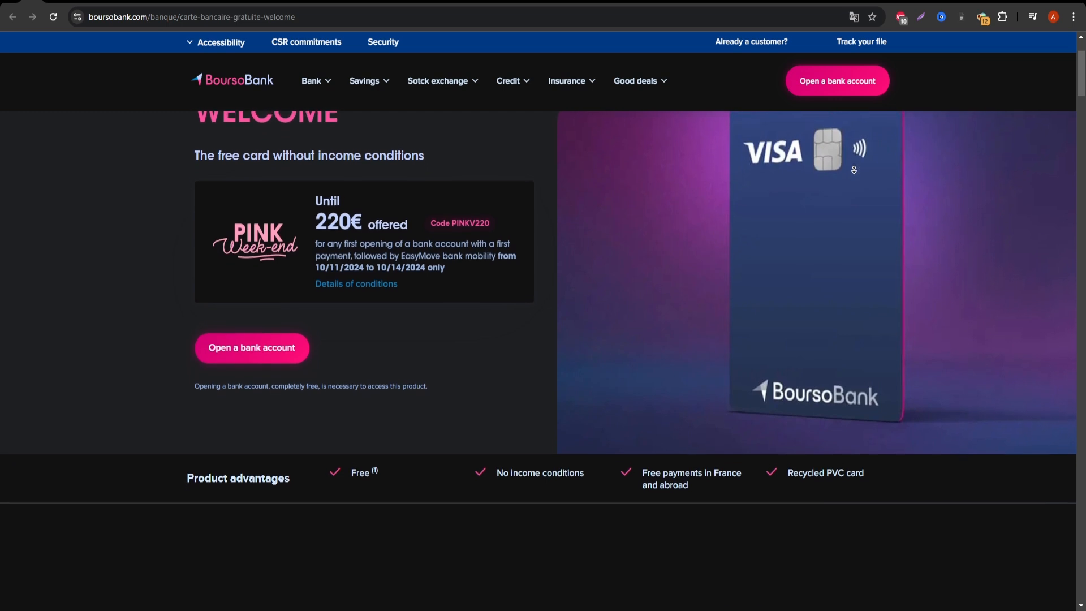
{"action": "scroll", "scroll_direction": "down", "scroll_amount": 3}
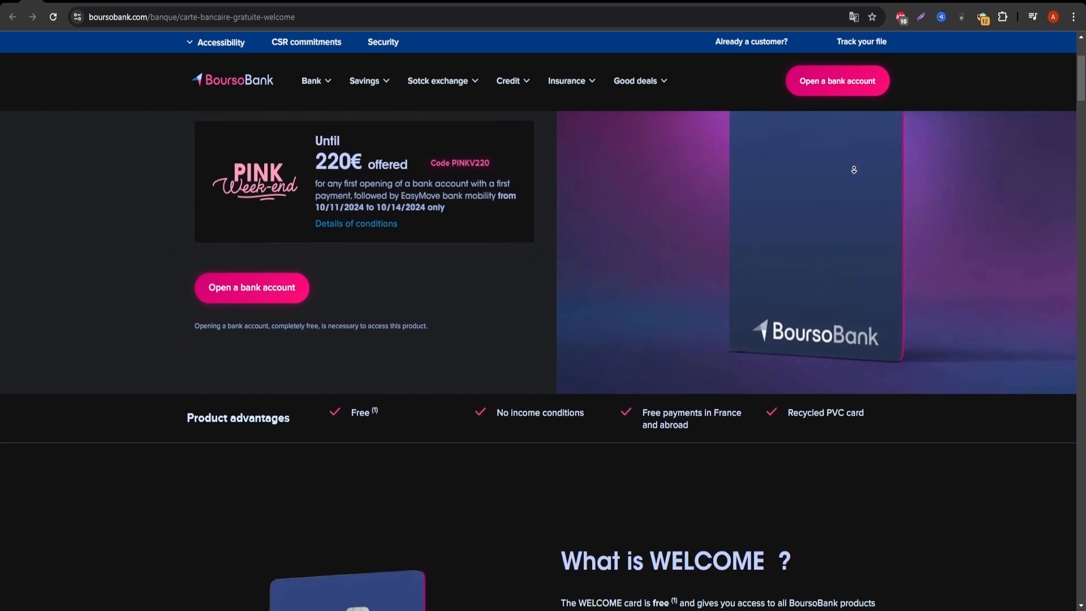
{"action": "scroll", "scroll_direction": "down", "scroll_amount": 3}
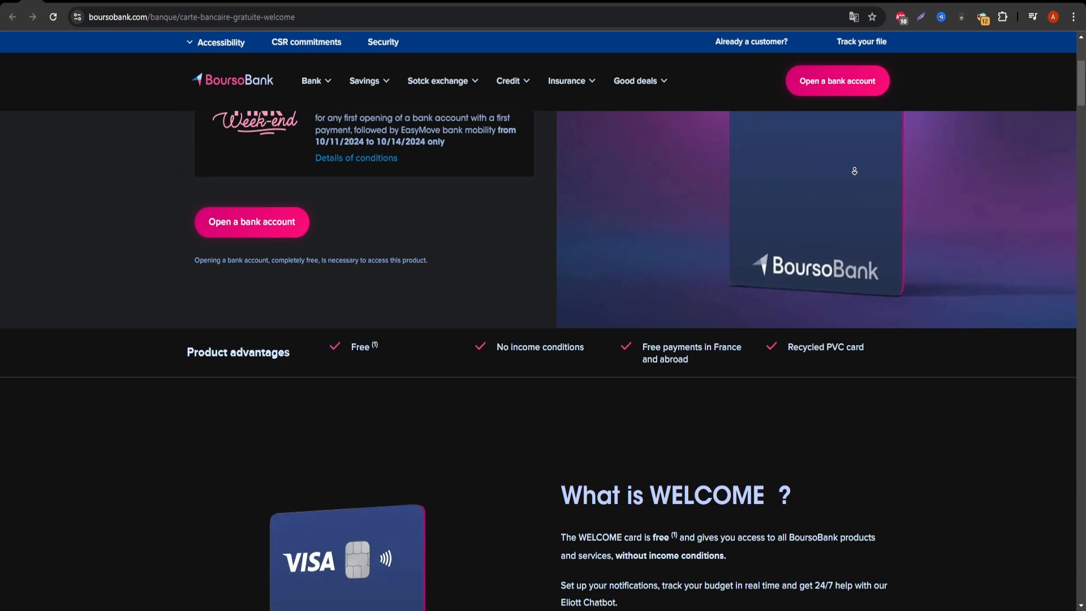
{"action": "scroll", "scroll_direction": "down", "scroll_amount": 3}
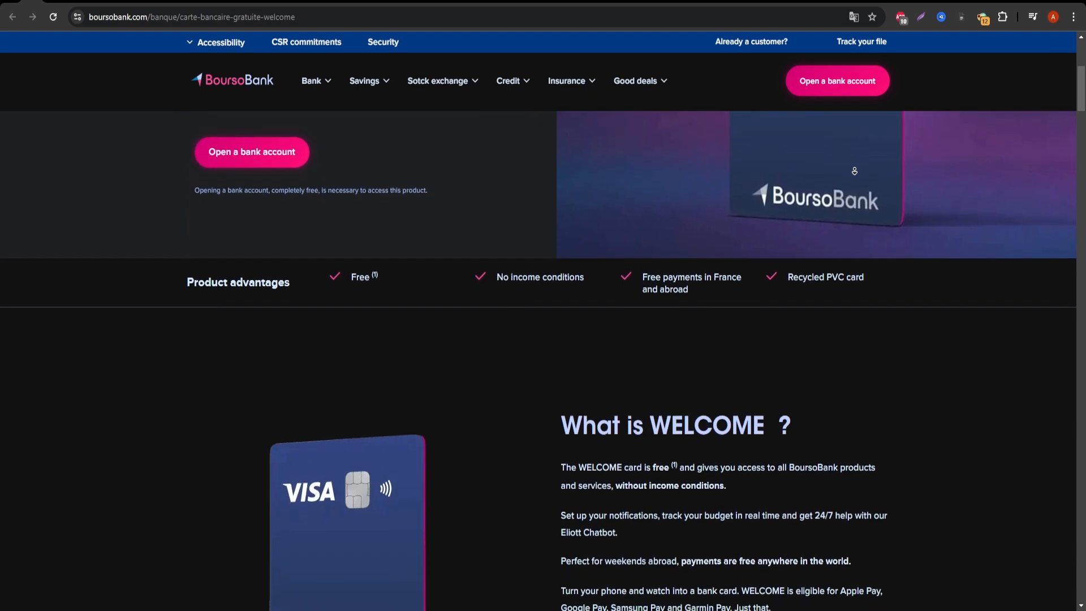
{"action": "scroll", "scroll_direction": "down", "scroll_amount": 3}
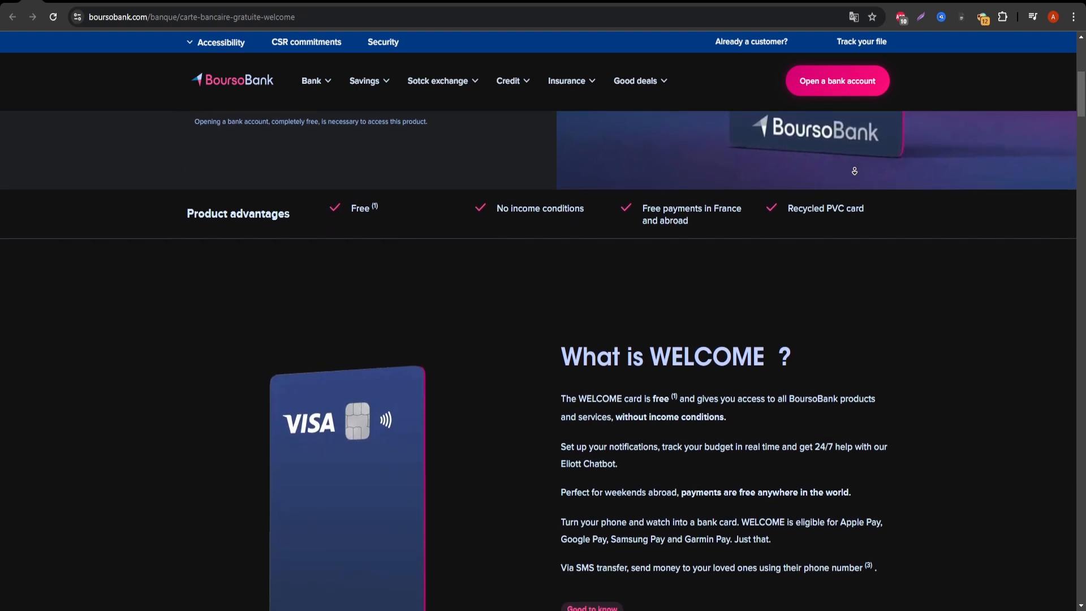
{"action": "scroll", "scroll_direction": "down", "scroll_amount": 3}
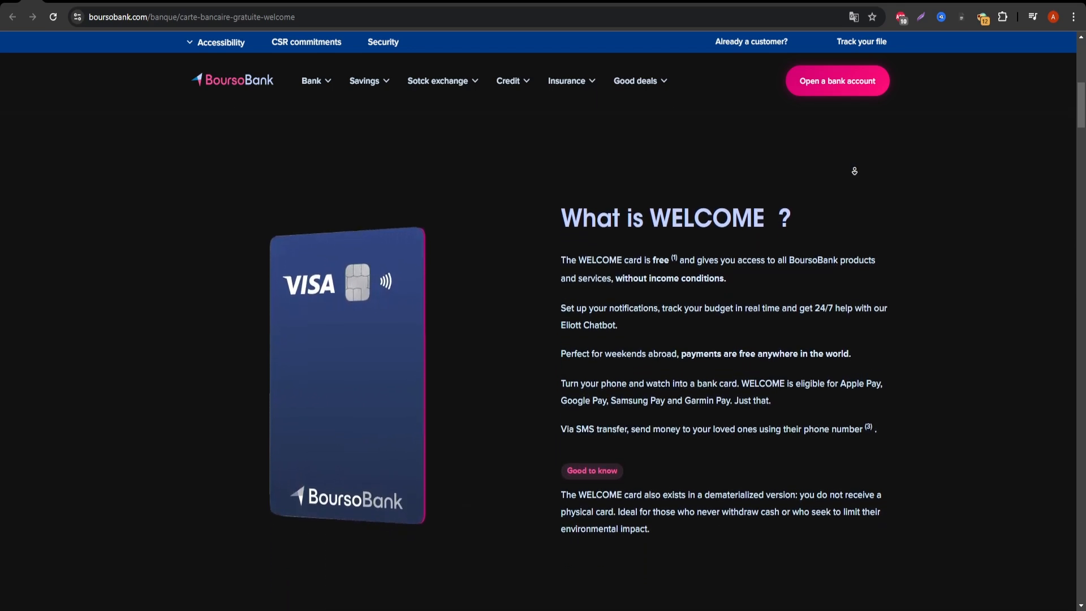
{"action": "scroll", "scroll_direction": "down", "scroll_amount": 3}
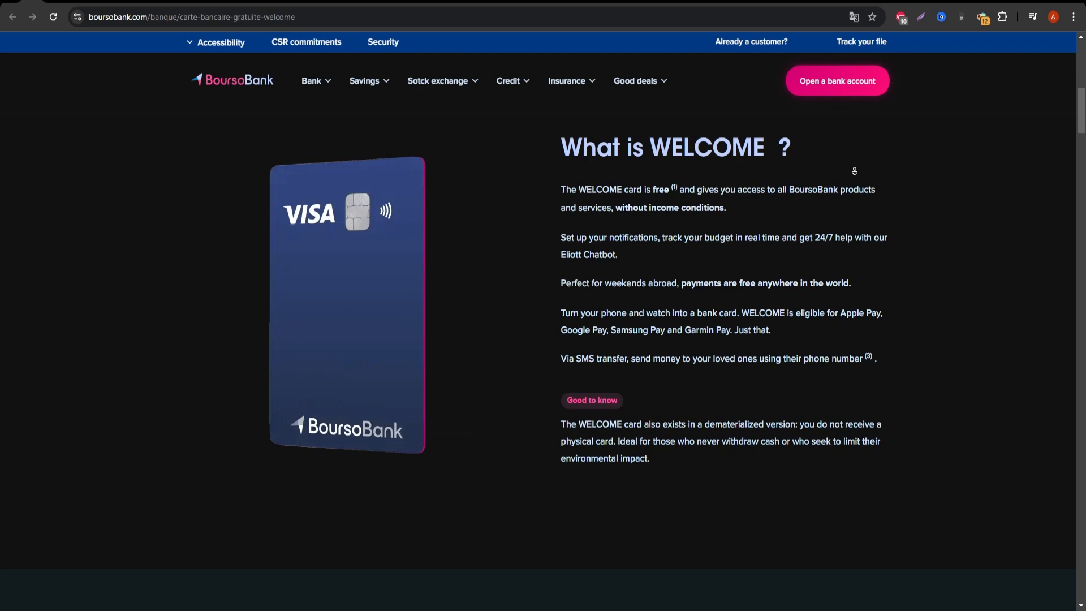
{"action": "scroll", "scroll_direction": "down", "scroll_amount": 3}
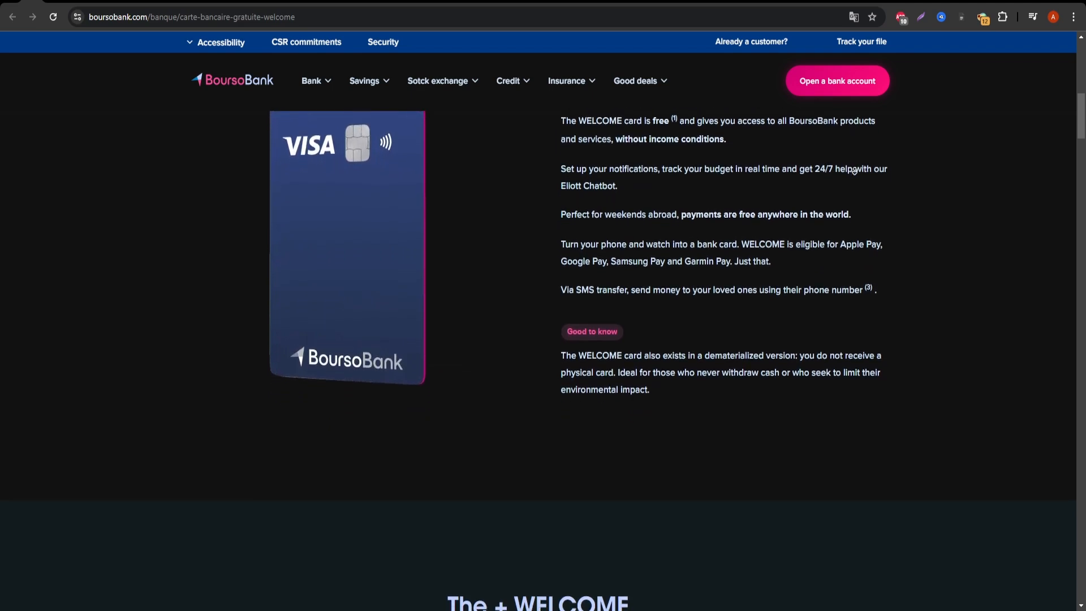
{"action": "scroll", "scroll_direction": "down", "scroll_amount": 3}
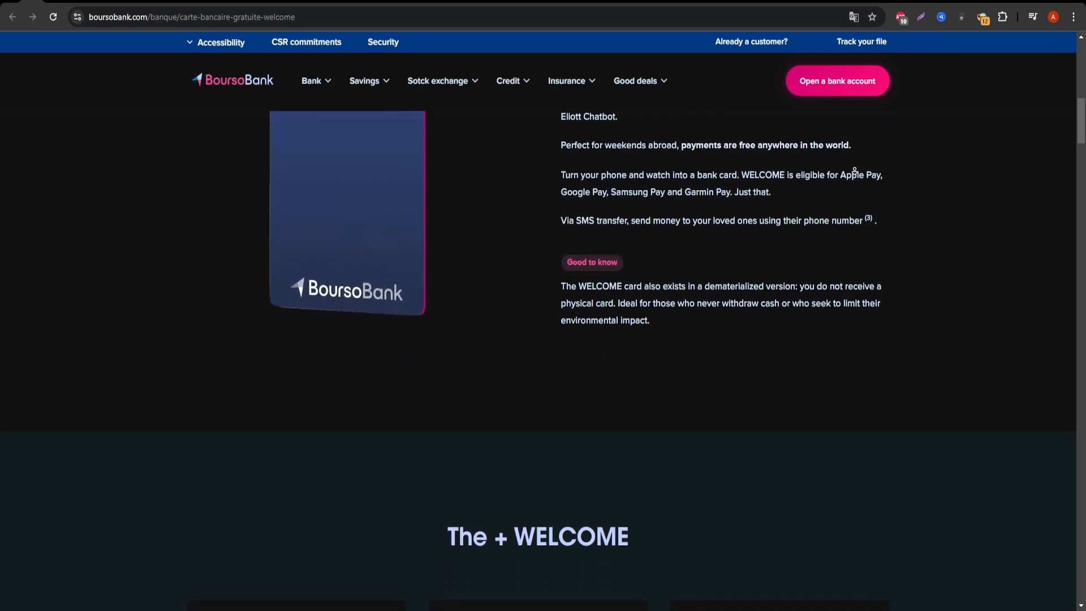
{"action": "scroll", "scroll_direction": "down", "scroll_amount": 3}
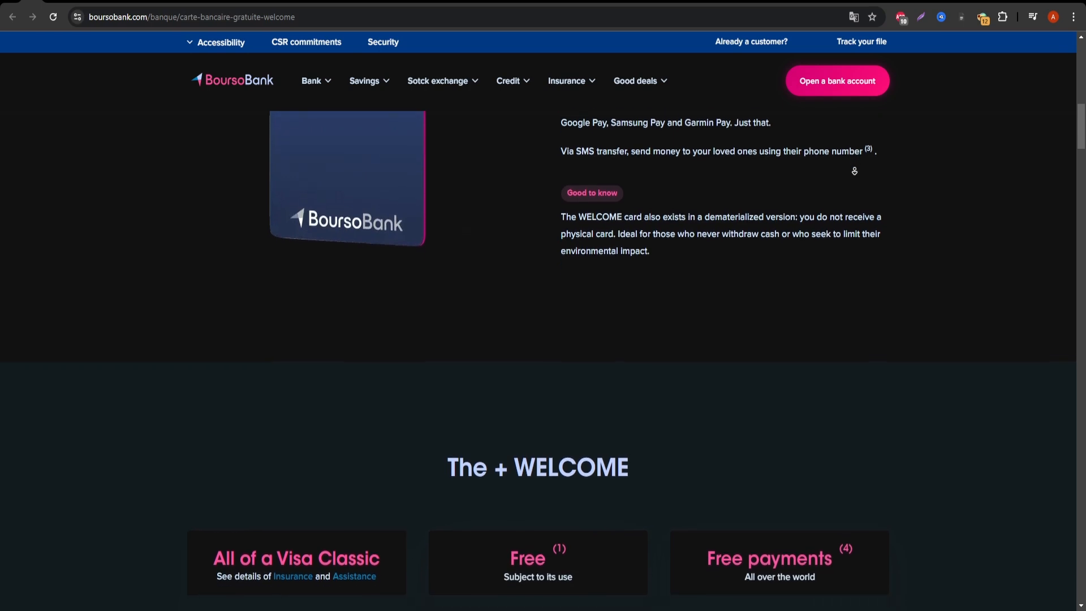
{"action": "scroll", "scroll_direction": "down", "scroll_amount": 3}
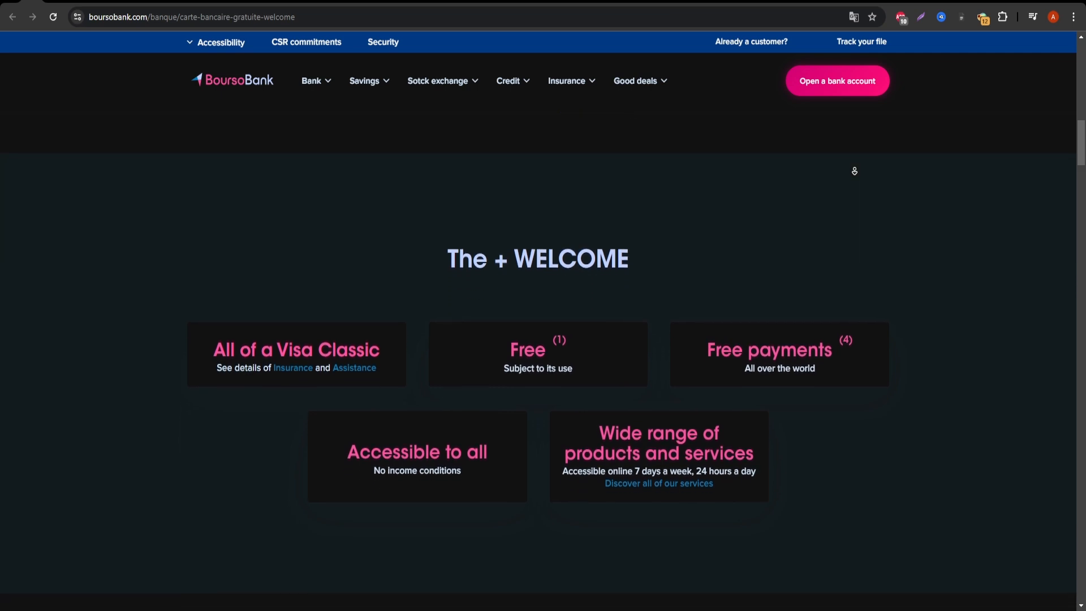
{"action": "scroll", "scroll_direction": "down", "scroll_amount": 3}
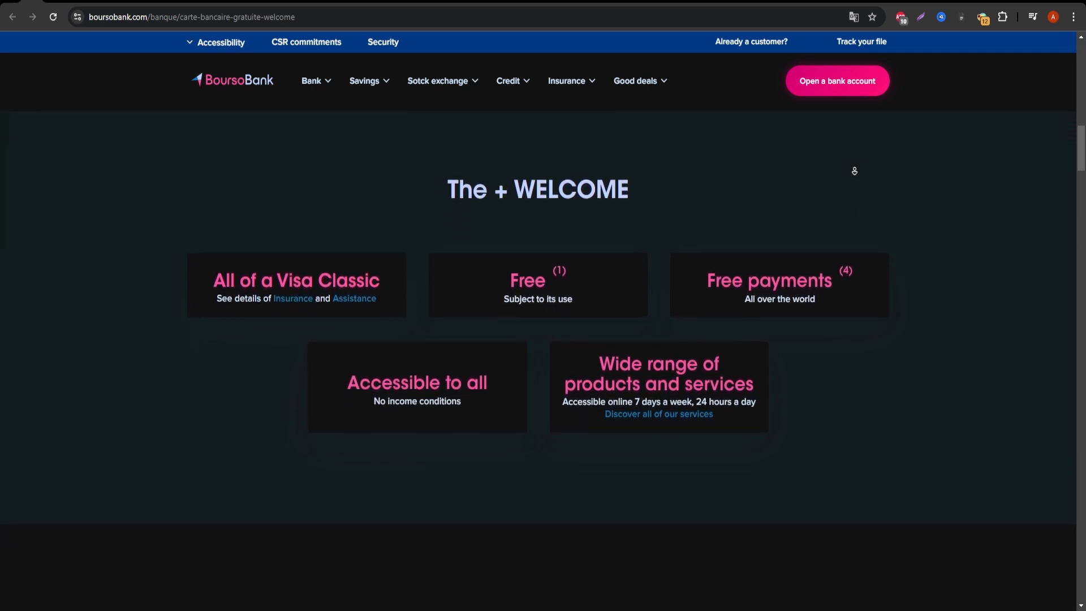
{"action": "scroll", "scroll_direction": "down", "scroll_amount": 3}
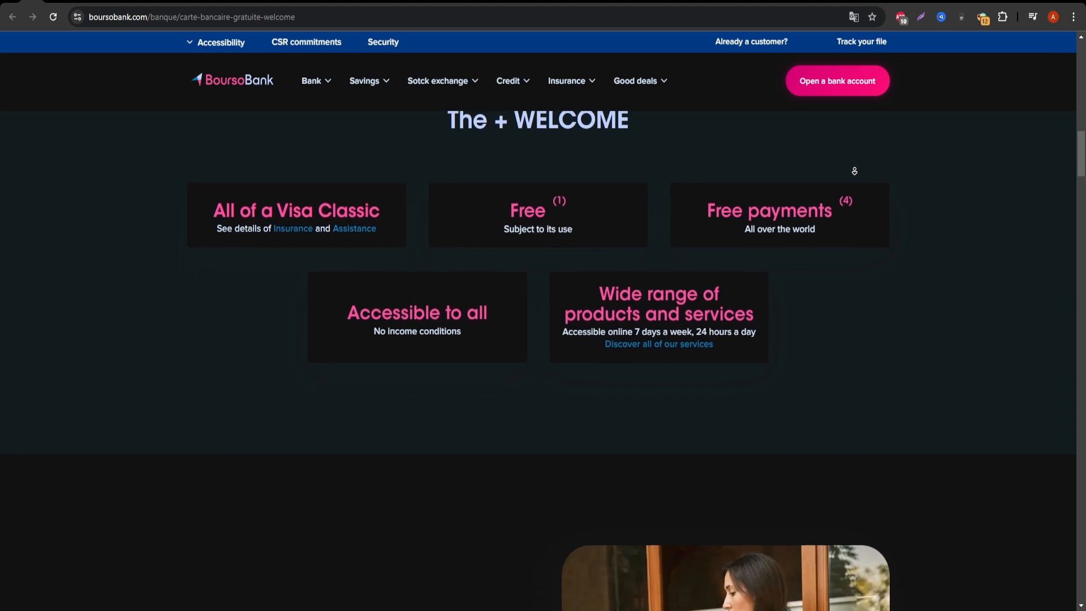
{"action": "scroll", "scroll_direction": "down", "scroll_amount": 3}
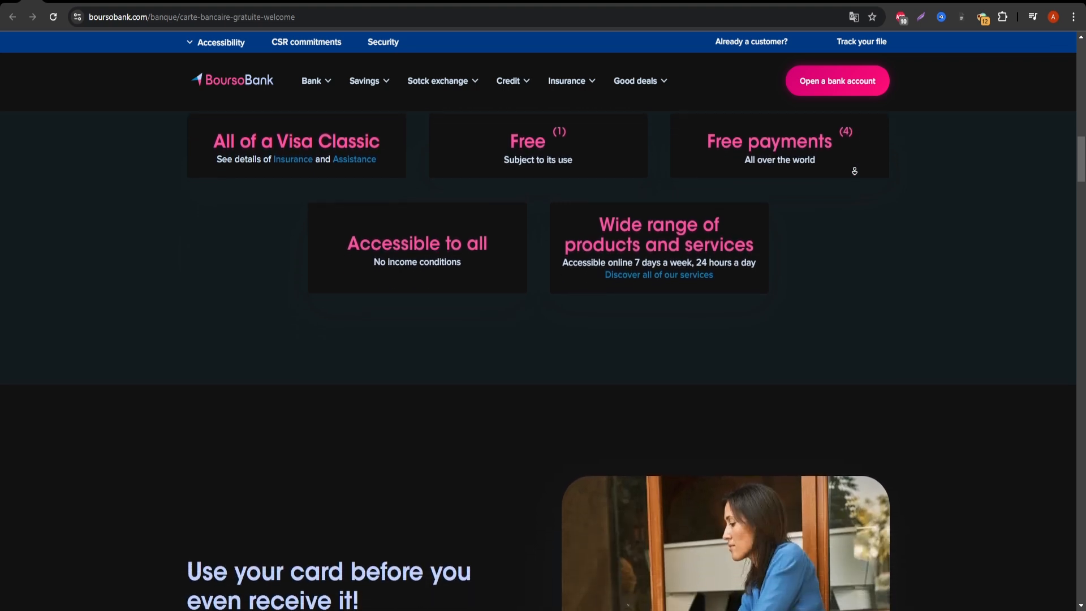
{"action": "scroll", "scroll_direction": "down", "scroll_amount": 3}
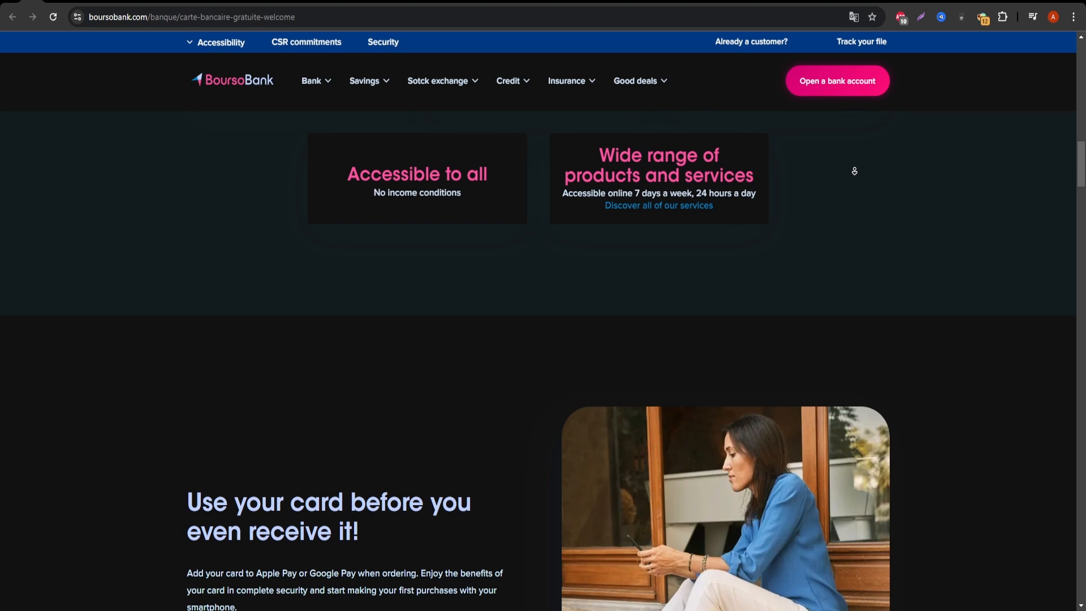
{"action": "scroll", "scroll_direction": "down", "scroll_amount": 3}
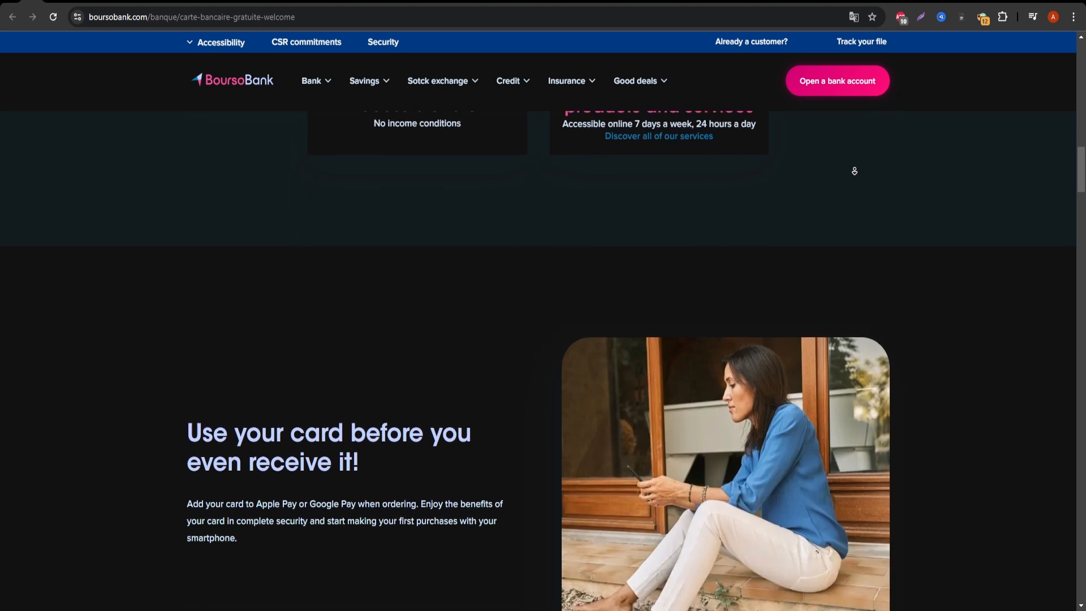
{"action": "scroll", "scroll_direction": "down", "scroll_amount": 3}
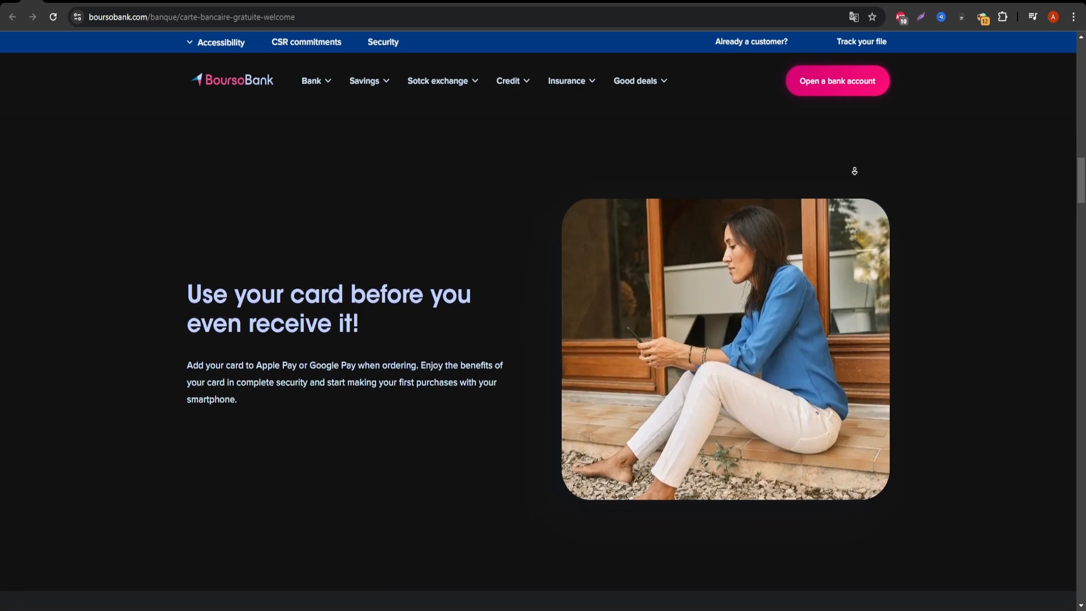
{"action": "scroll", "scroll_direction": "down", "scroll_amount": 3}
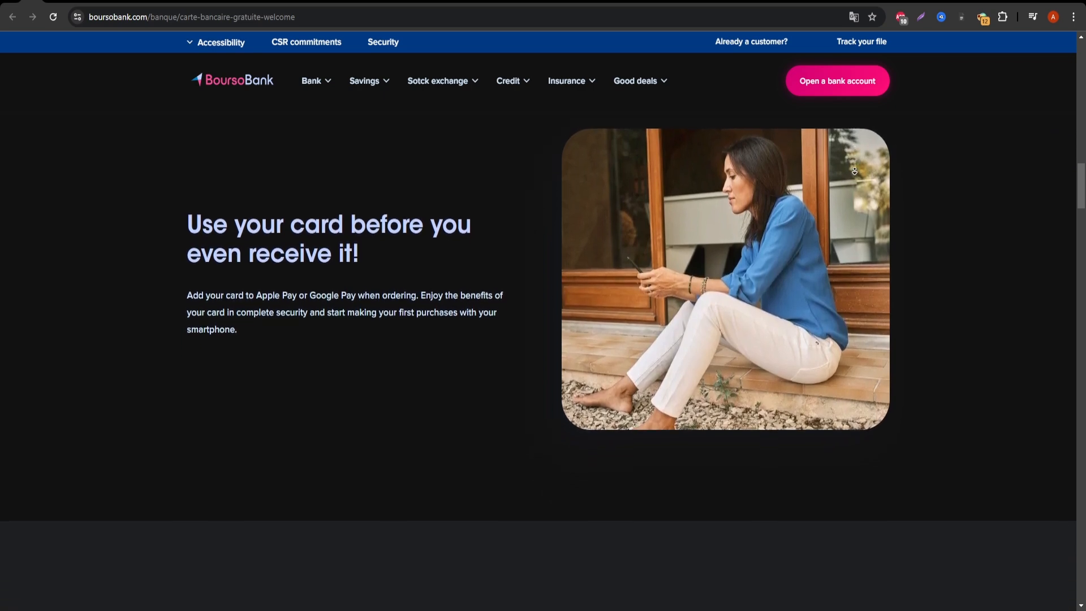
{"action": "scroll", "scroll_direction": "down", "scroll_amount": 3}
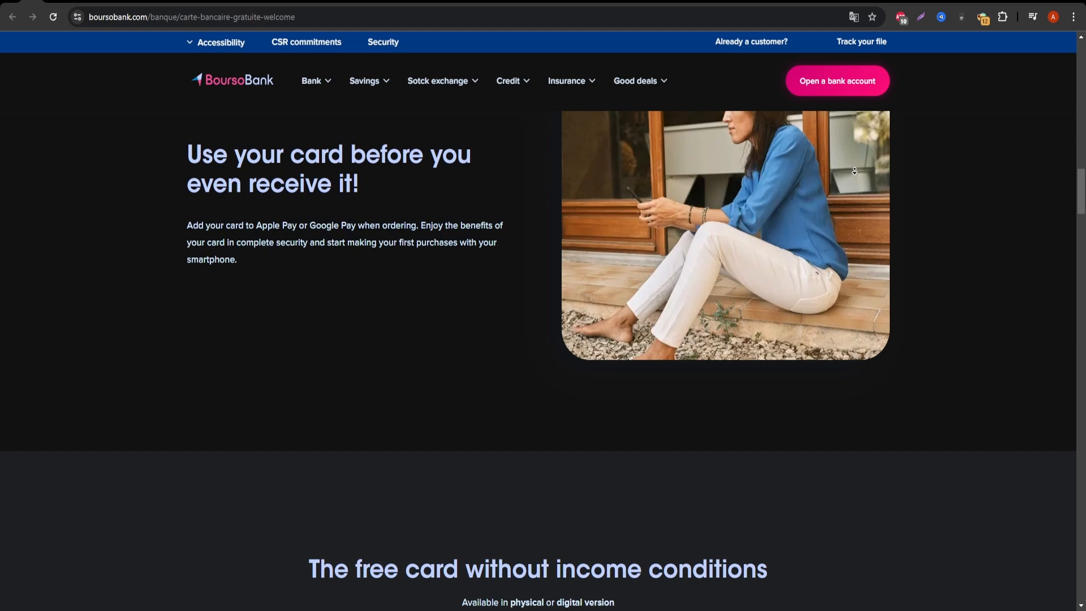
{"action": "scroll", "scroll_direction": "down", "scroll_amount": 3}
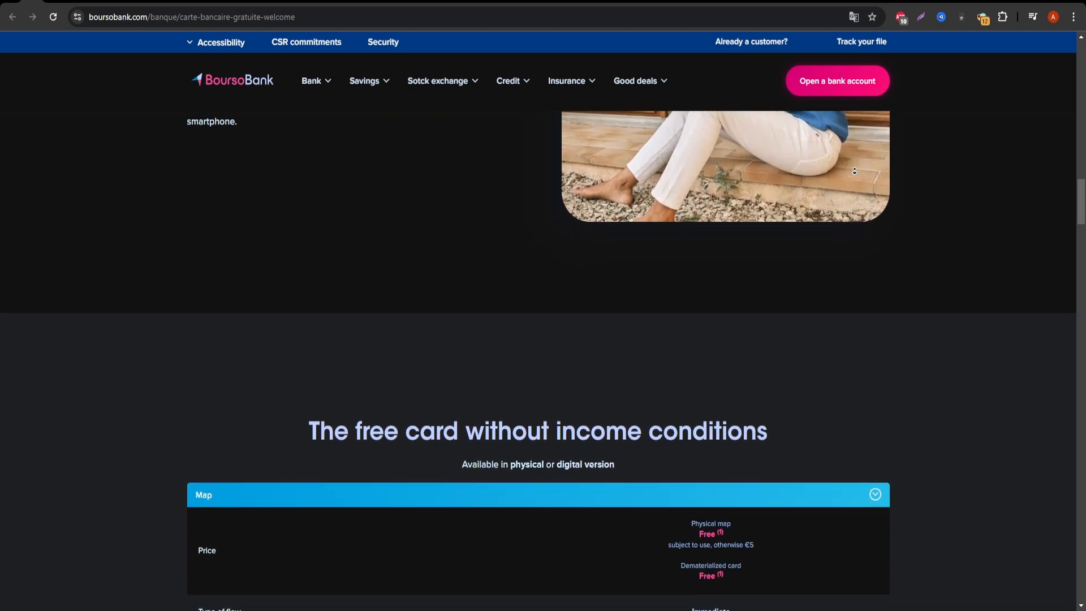
{"action": "scroll", "scroll_direction": "down", "scroll_amount": 3}
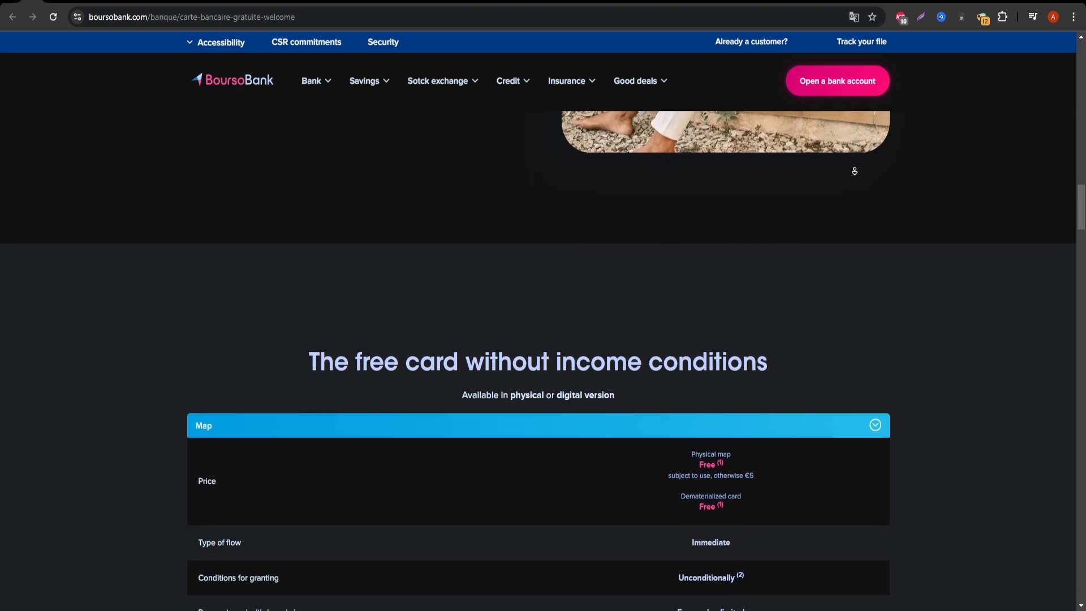
{"action": "scroll", "scroll_direction": "down", "scroll_amount": 3}
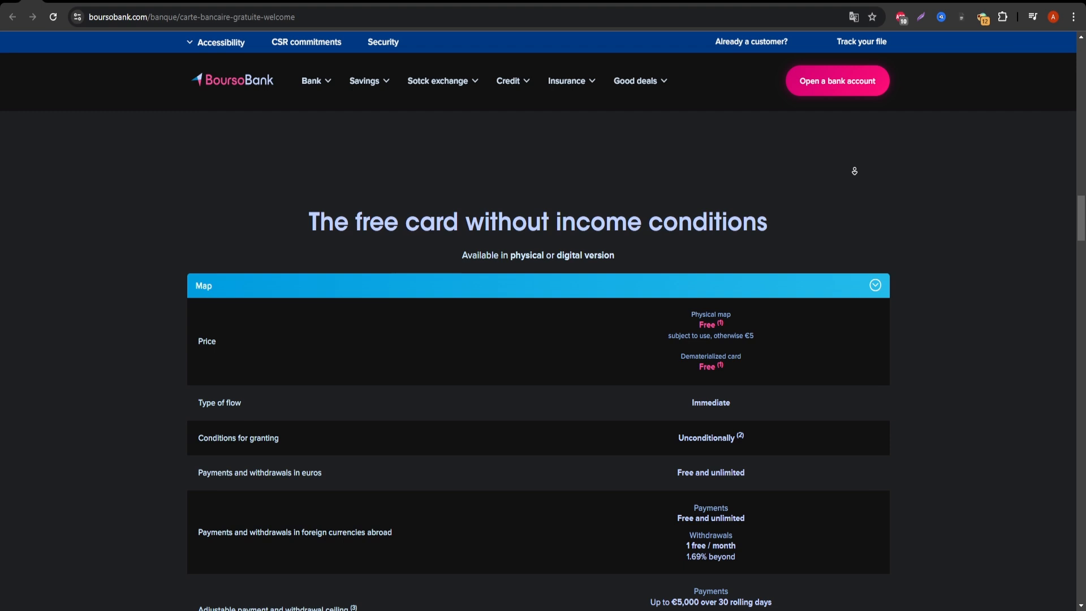
{"action": "scroll", "scroll_direction": "down", "scroll_amount": 3}
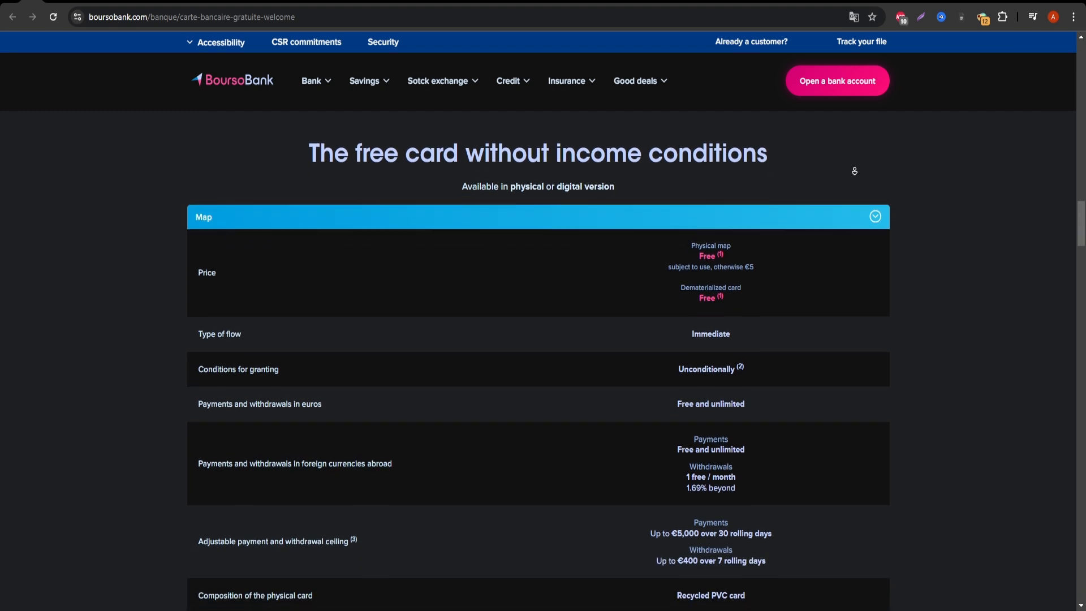
{"action": "scroll", "scroll_direction": "down", "scroll_amount": 3}
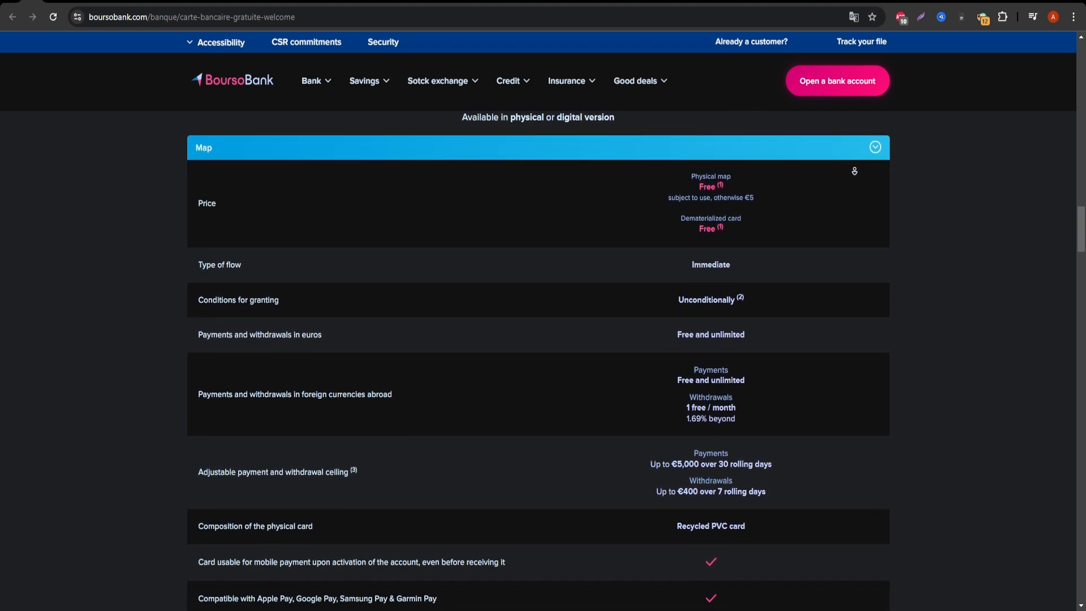
{"action": "scroll", "scroll_direction": "down", "scroll_amount": 3}
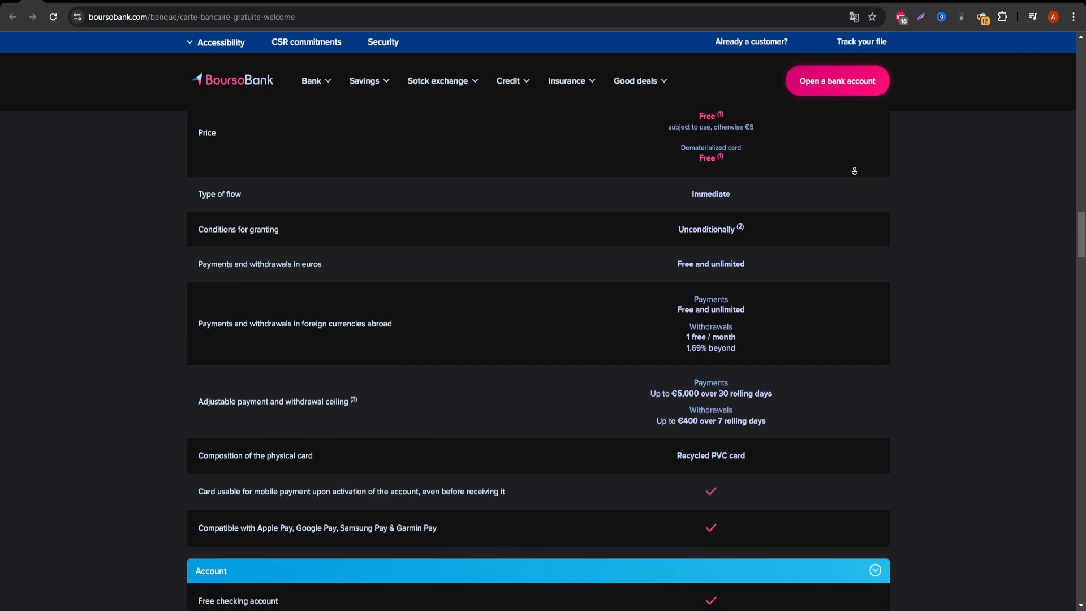
{"action": "scroll", "scroll_direction": "down", "scroll_amount": 3}
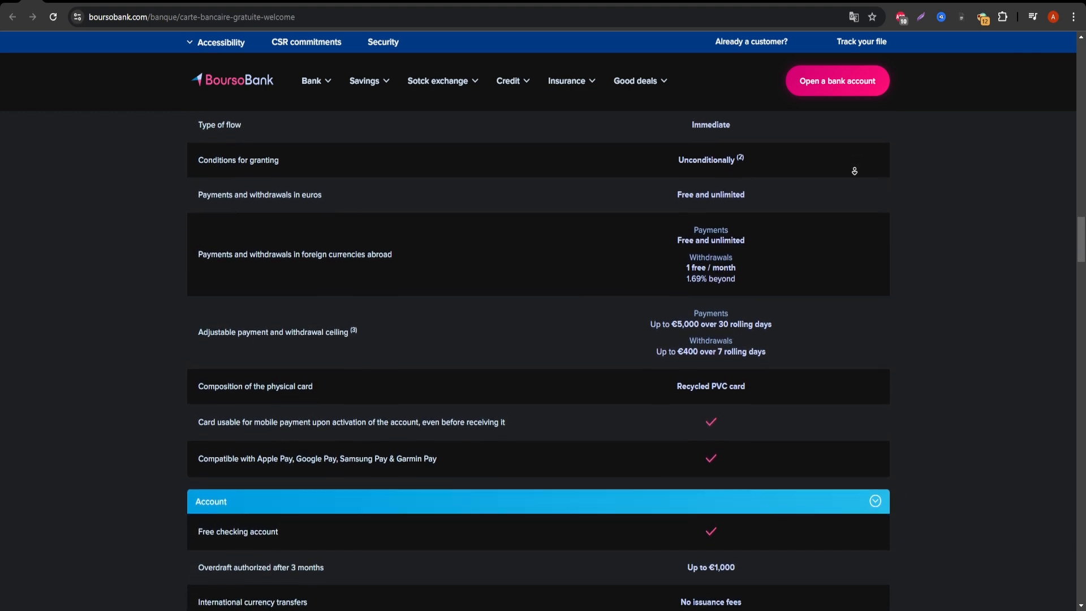
{"action": "scroll", "scroll_direction": "down", "scroll_amount": 3}
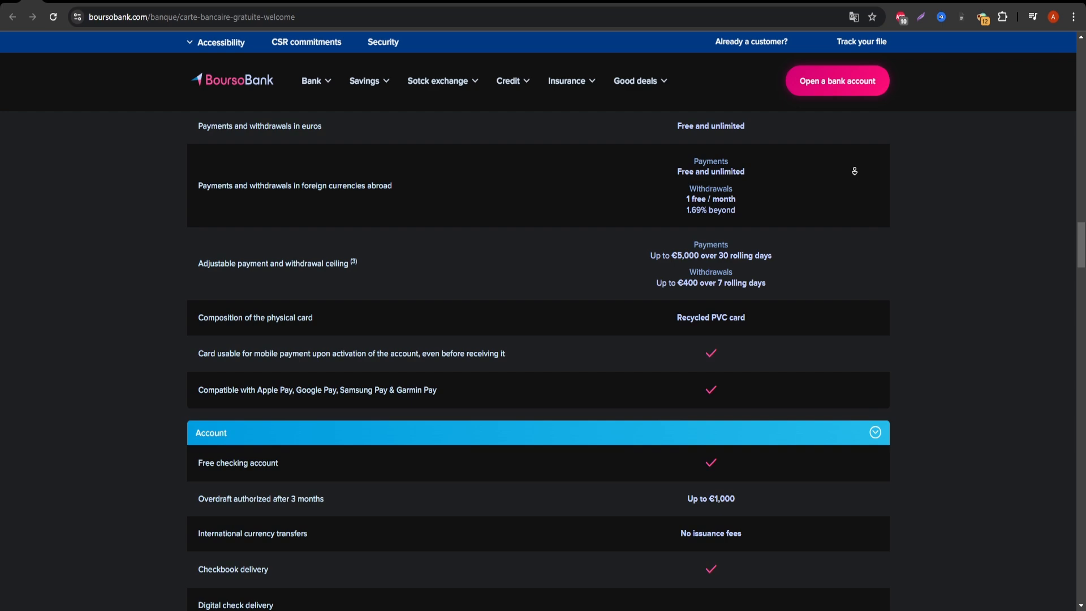
{"action": "scroll", "scroll_direction": "down", "scroll_amount": 3}
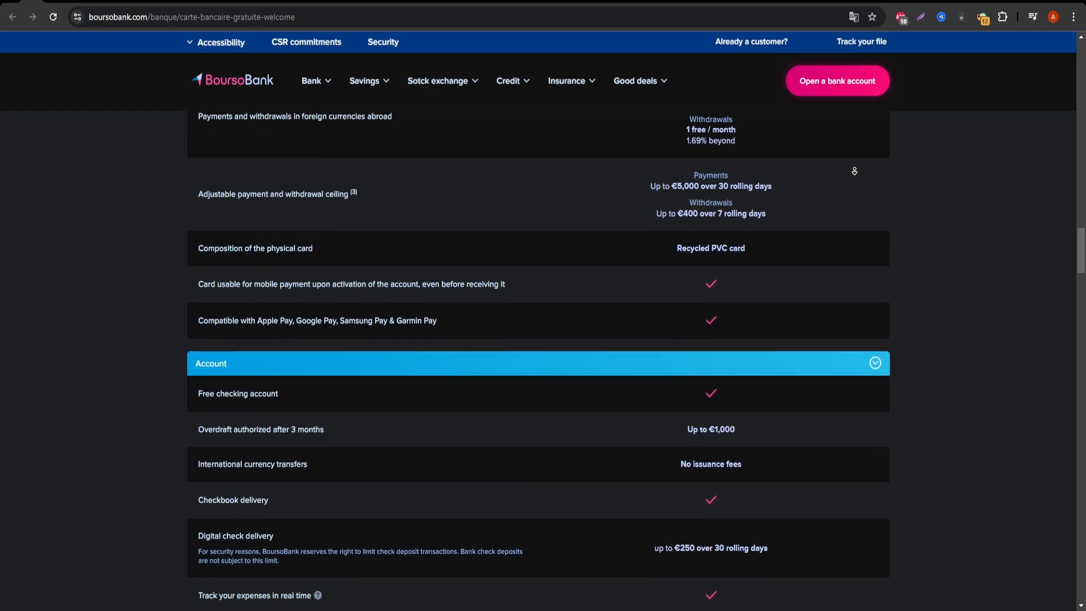
{"action": "scroll", "scroll_direction": "down", "scroll_amount": 3}
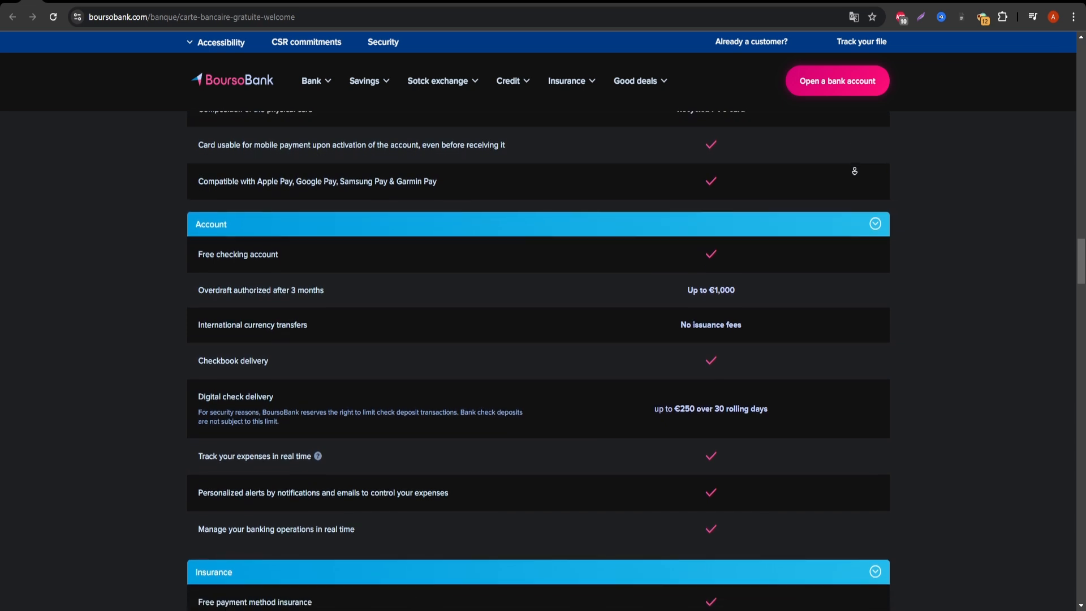
{"action": "scroll", "scroll_direction": "down", "scroll_amount": 3}
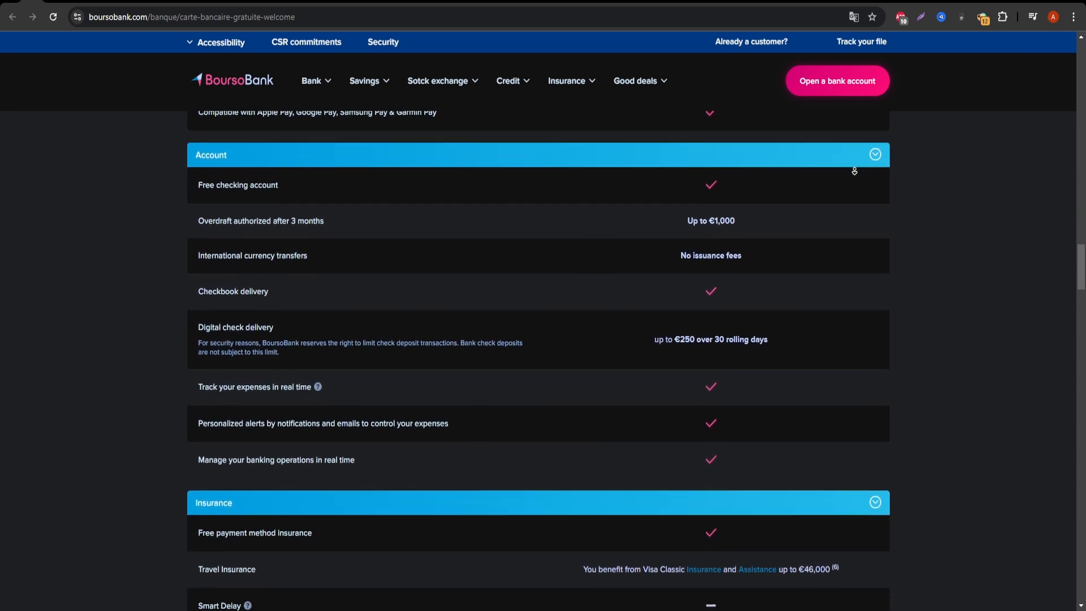
{"action": "scroll", "scroll_direction": "down", "scroll_amount": 3}
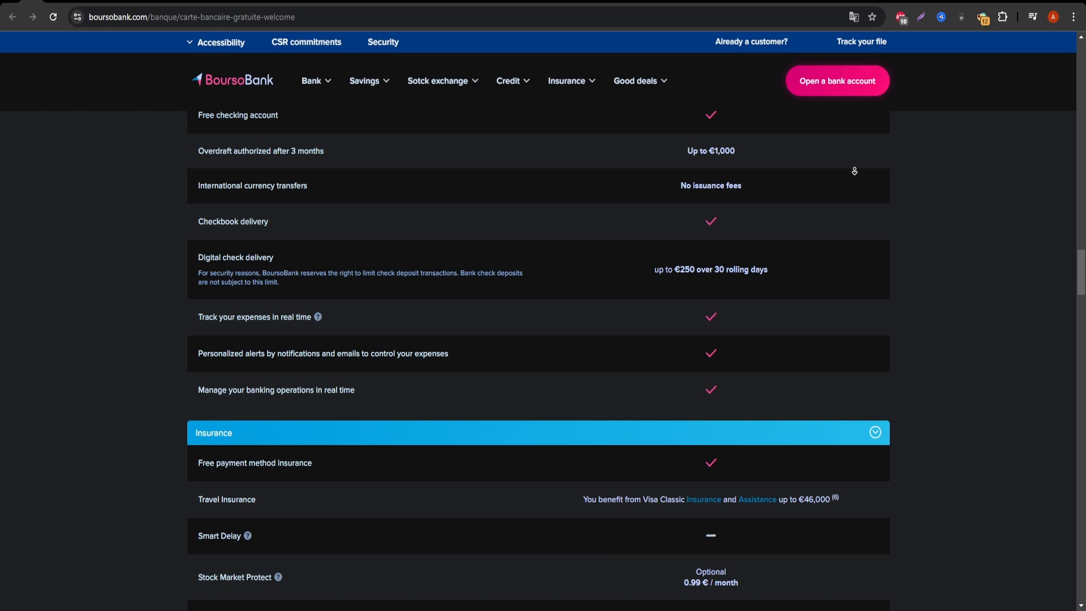
{"action": "scroll", "scroll_direction": "down", "scroll_amount": 3}
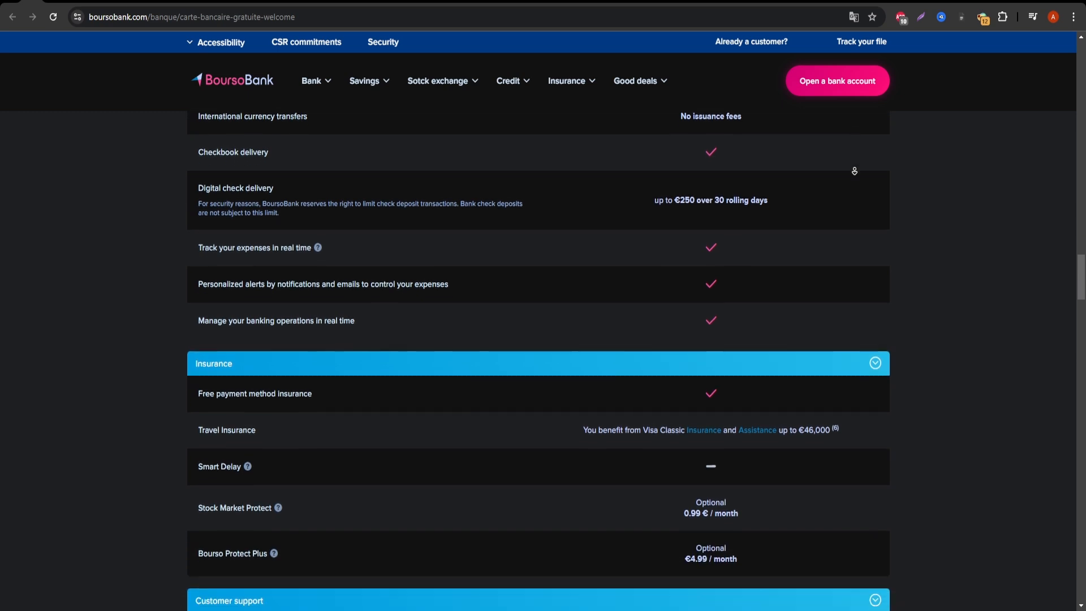
{"action": "scroll", "scroll_direction": "down", "scroll_amount": 3}
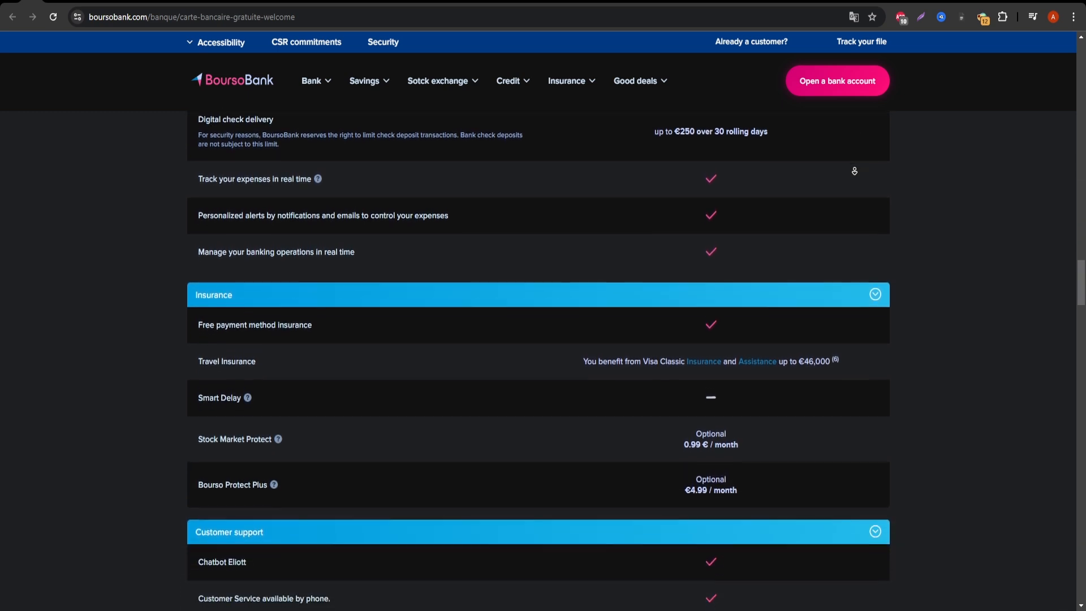
{"action": "scroll", "scroll_direction": "down", "scroll_amount": 3}
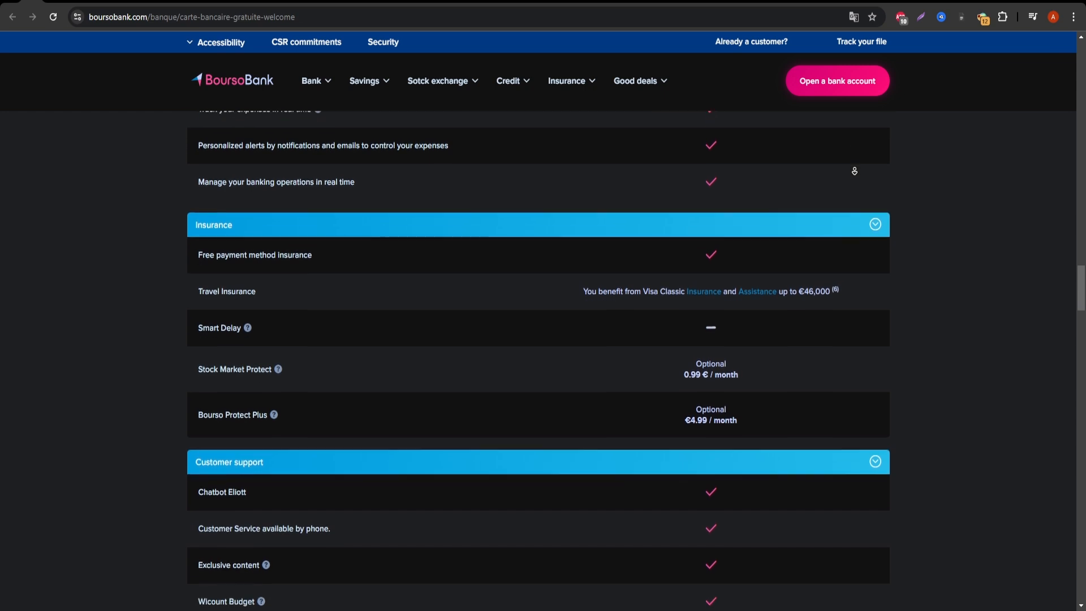
{"action": "scroll", "scroll_direction": "down", "scroll_amount": 3}
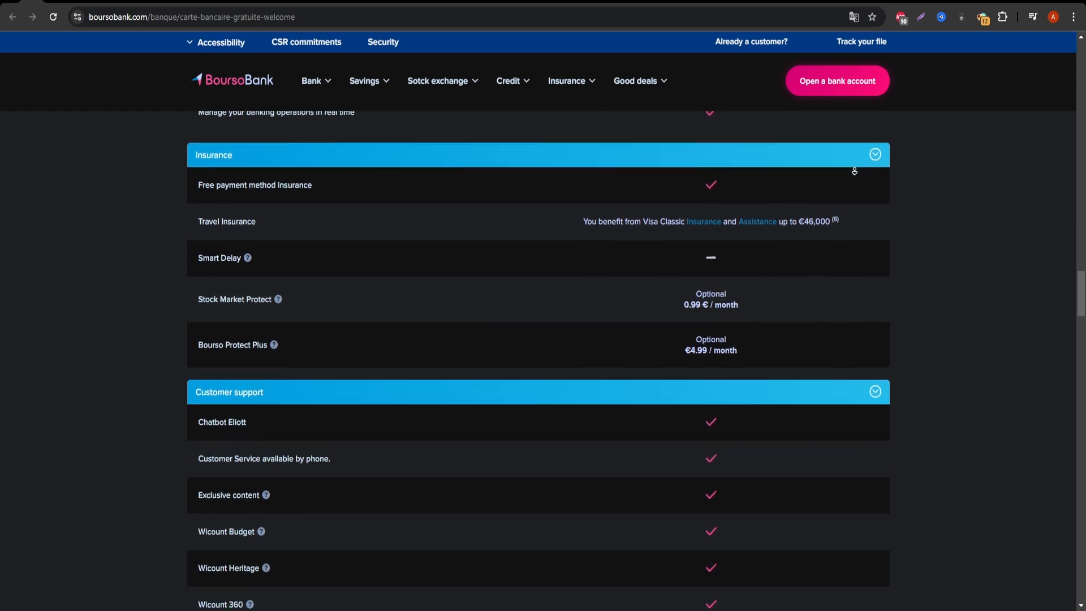
{"action": "scroll", "scroll_direction": "down", "scroll_amount": 3}
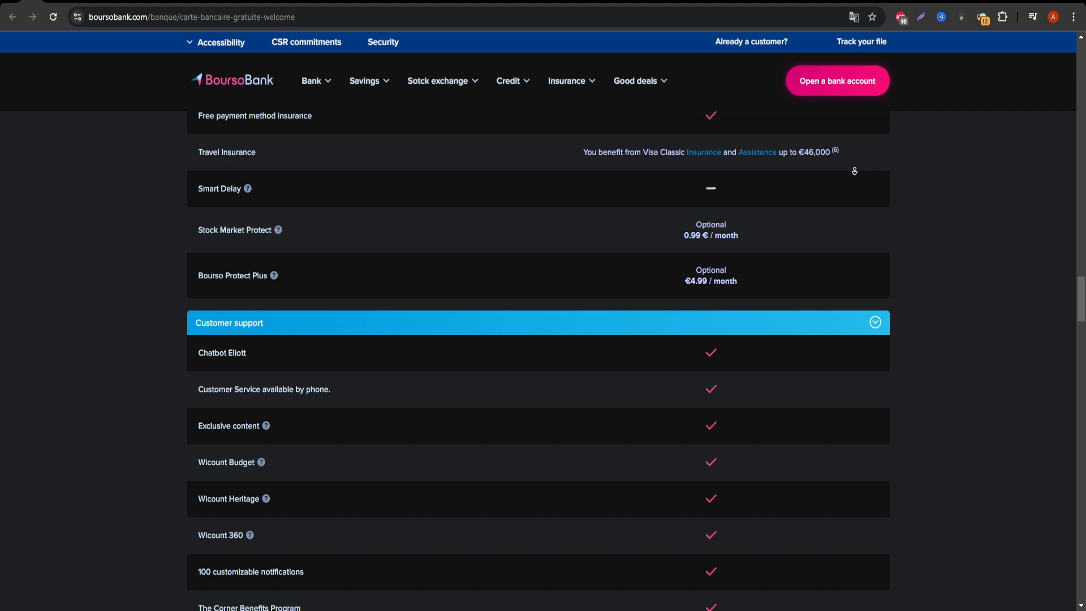
{"action": "scroll", "scroll_direction": "down", "scroll_amount": 3}
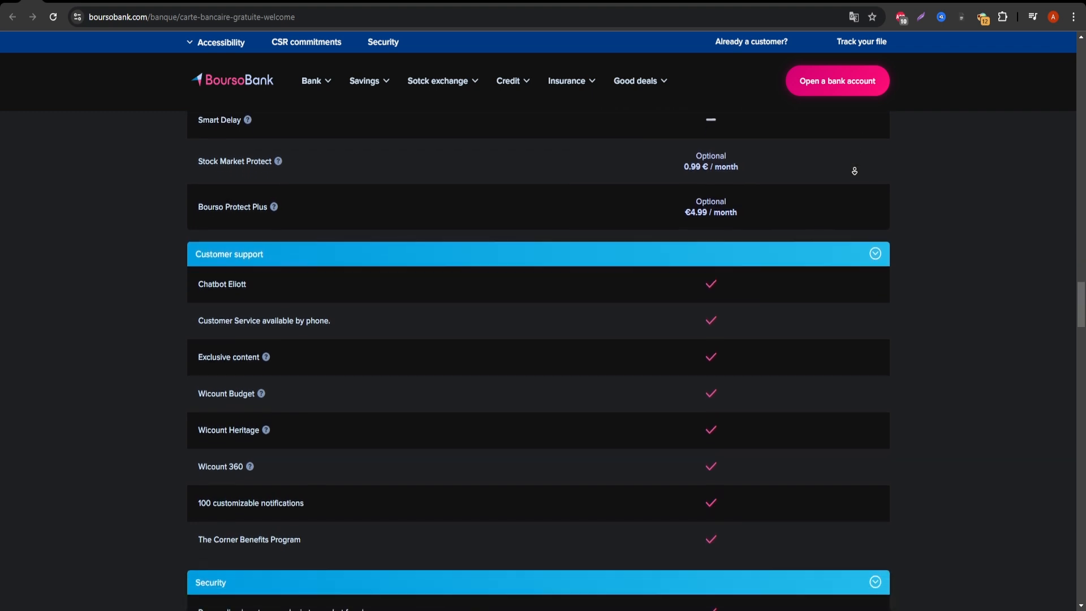
{"action": "scroll", "scroll_direction": "down", "scroll_amount": 3}
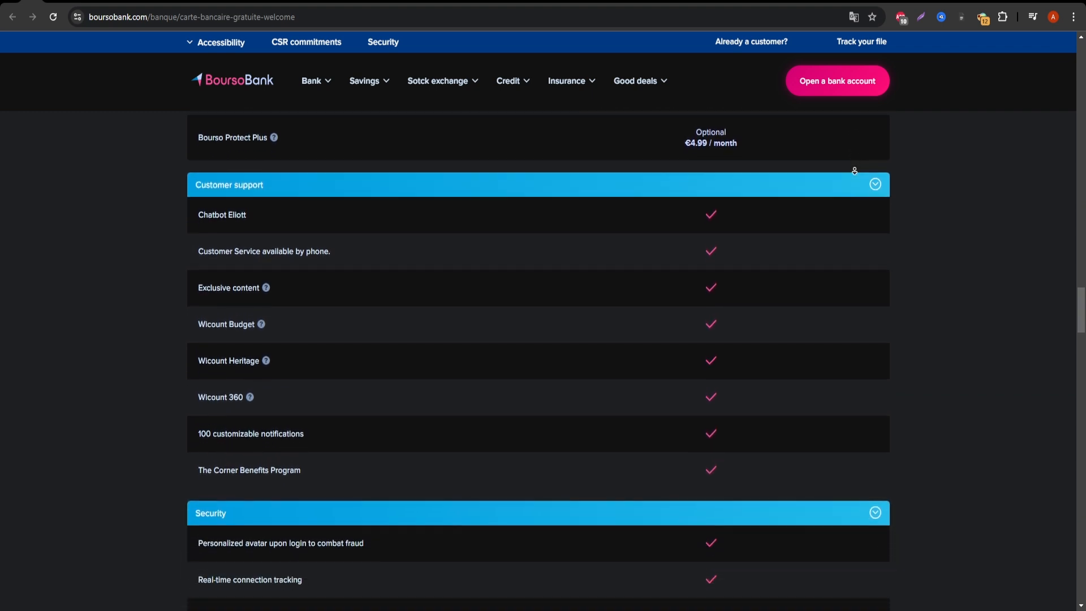
{"action": "scroll", "scroll_direction": "down", "scroll_amount": 3}
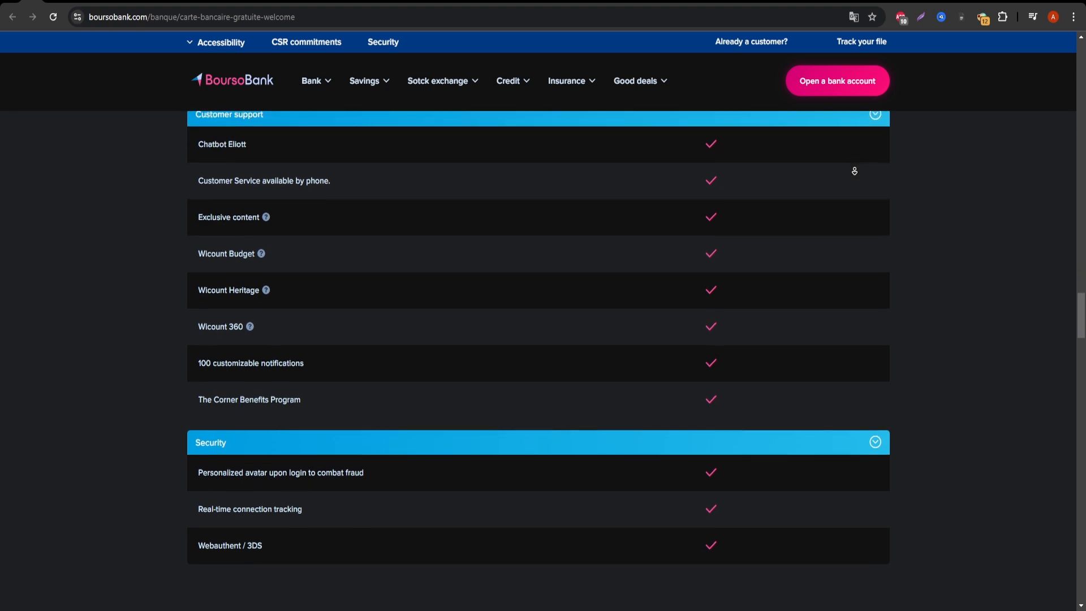
{"action": "scroll", "scroll_direction": "down", "scroll_amount": 3}
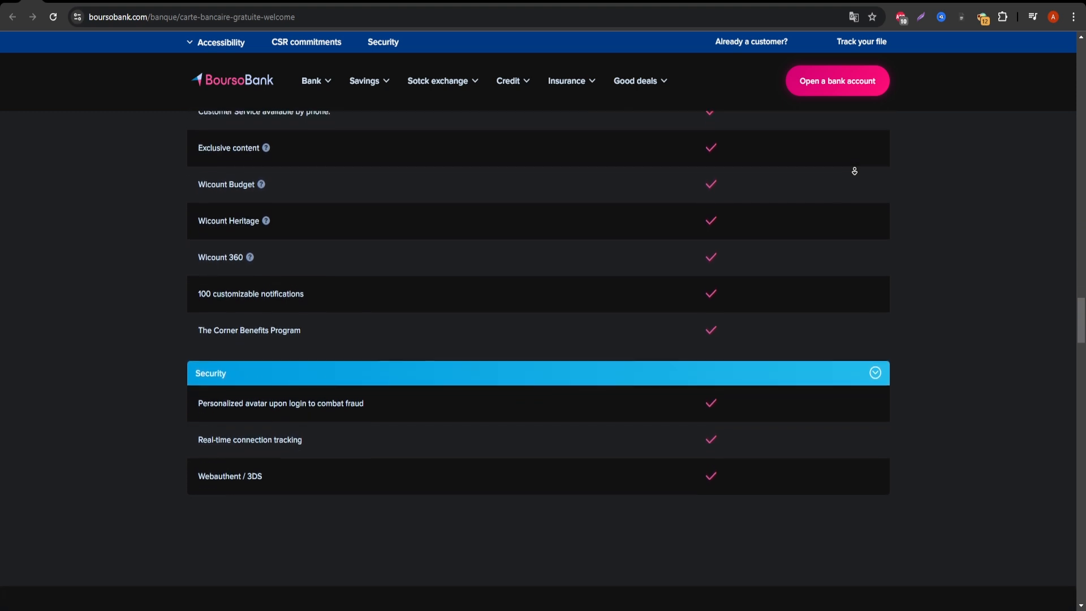
{"action": "scroll", "scroll_direction": "down", "scroll_amount": 3}
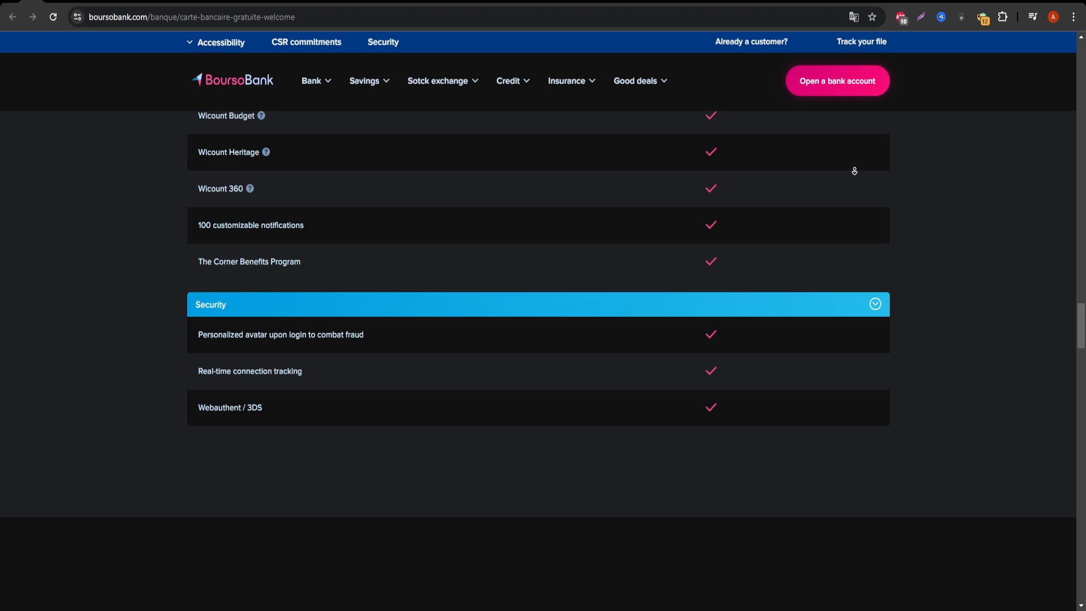
{"action": "scroll", "scroll_direction": "down", "scroll_amount": 3}
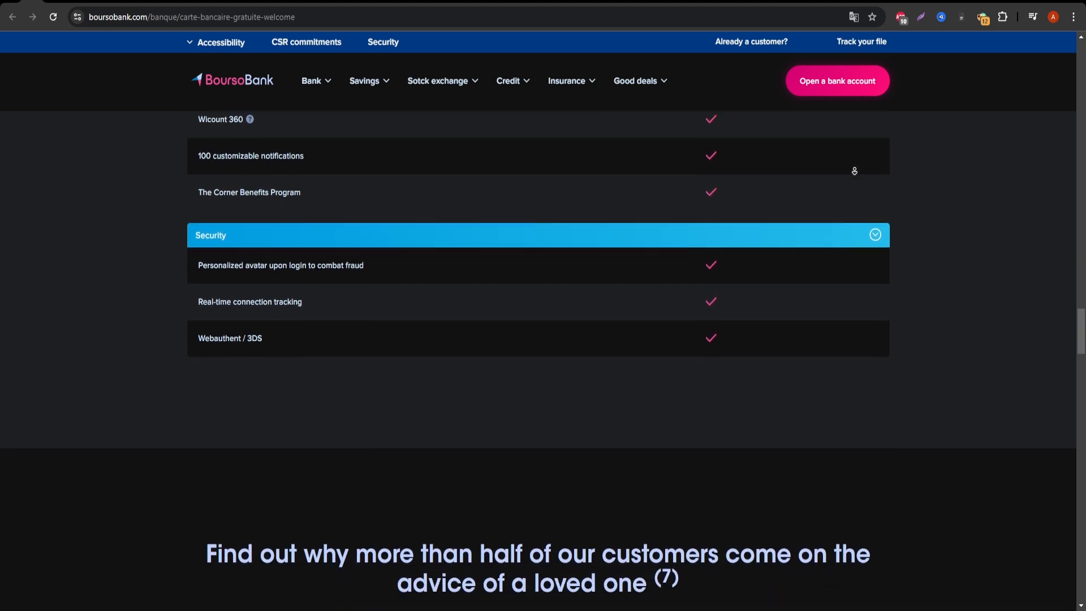
{"action": "scroll", "scroll_direction": "down", "scroll_amount": 3}
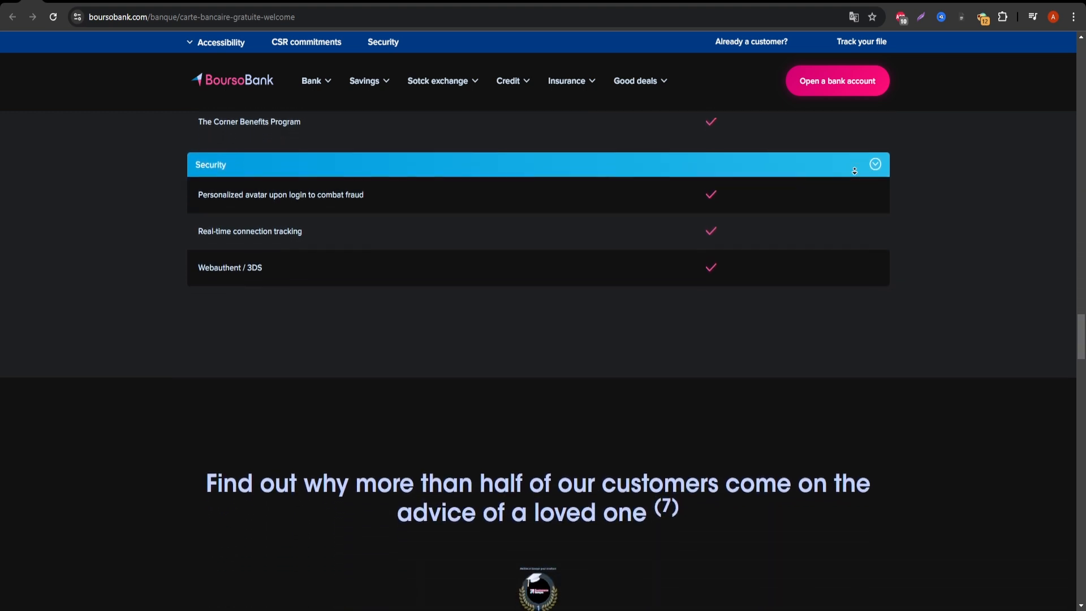
{"action": "scroll", "scroll_direction": "down", "scroll_amount": 3}
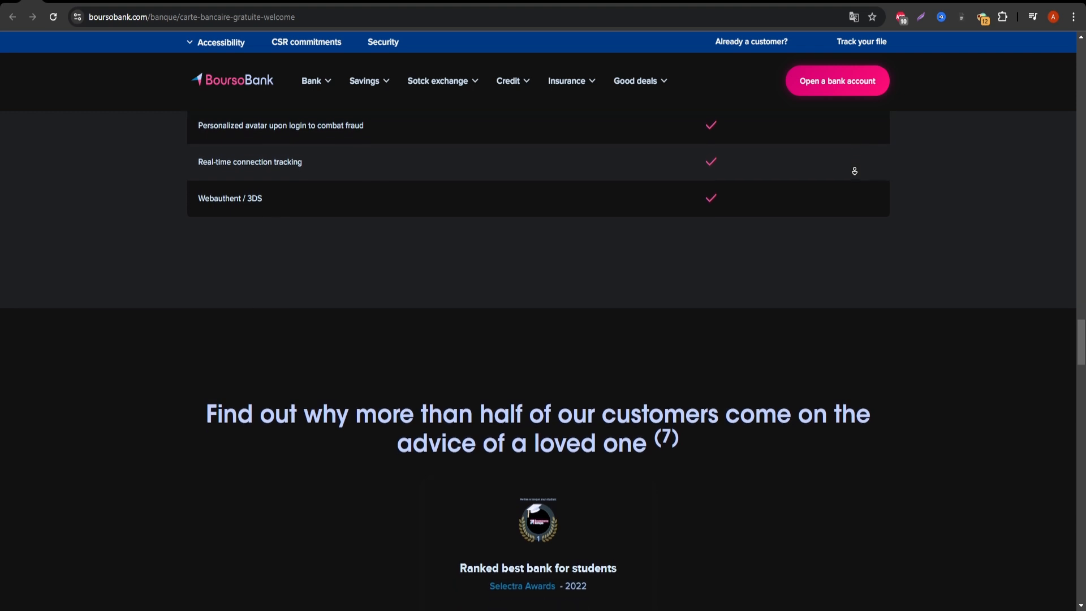
{"action": "scroll", "scroll_direction": "down", "scroll_amount": 3}
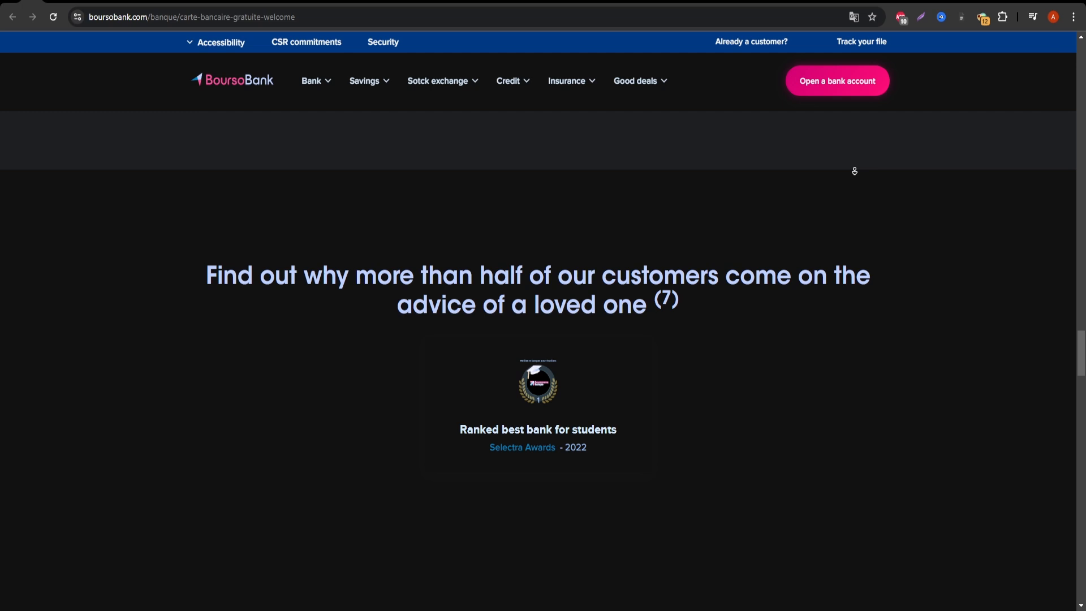
{"action": "scroll", "scroll_direction": "down", "scroll_amount": 3}
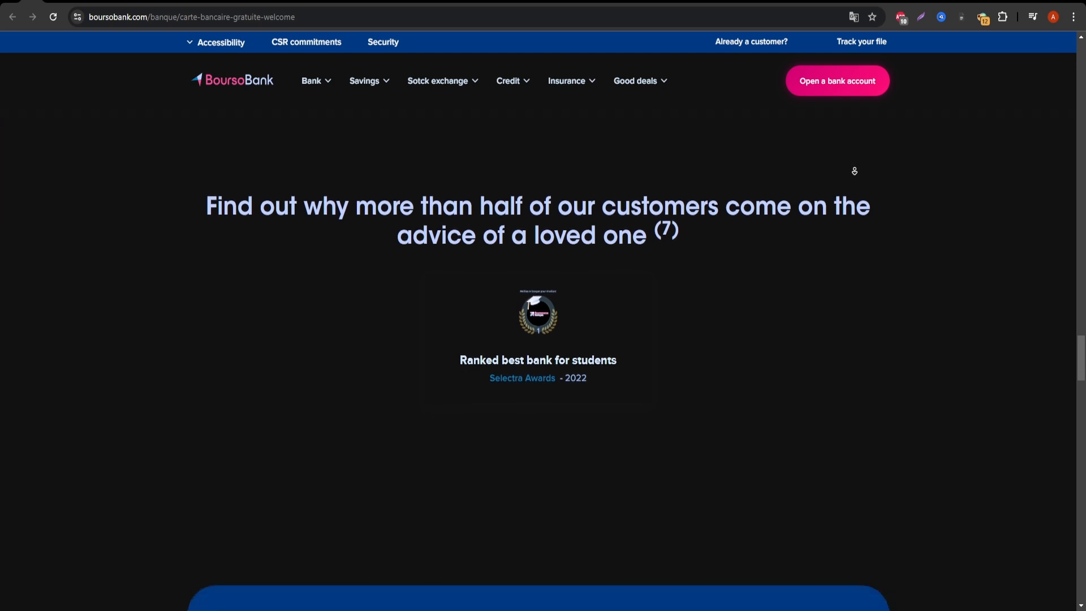
{"action": "scroll", "scroll_direction": "down", "scroll_amount": 3}
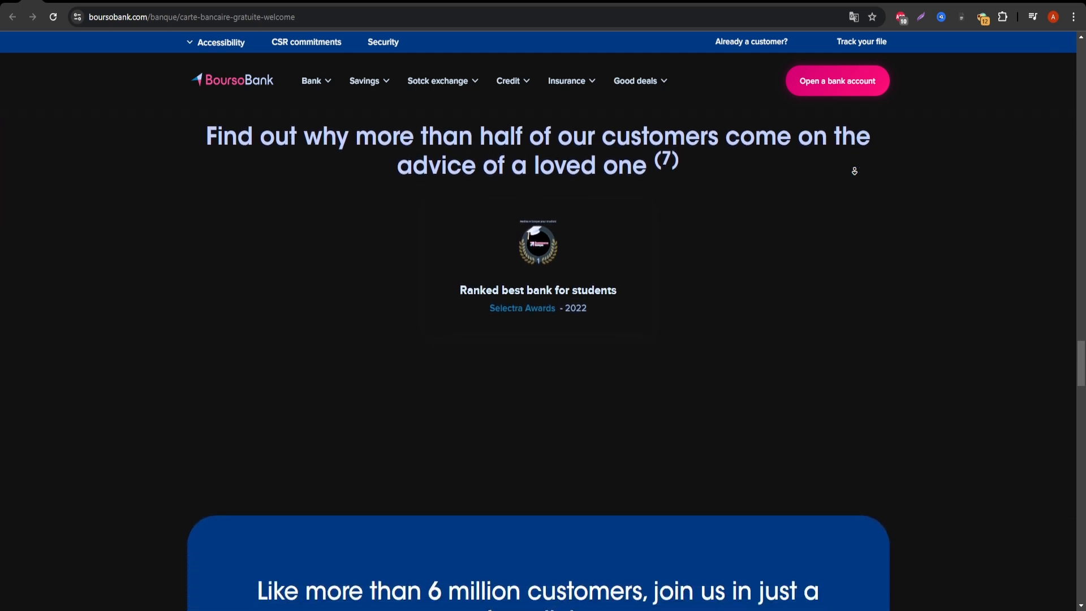
{"action": "scroll", "scroll_direction": "down", "scroll_amount": 3}
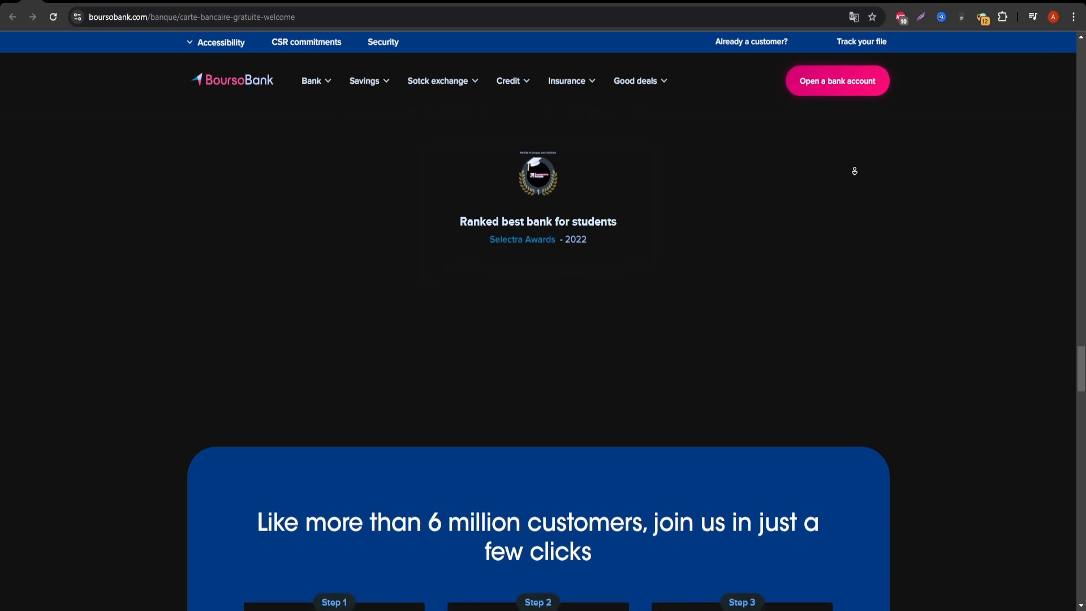
{"action": "scroll", "scroll_direction": "down", "scroll_amount": 3}
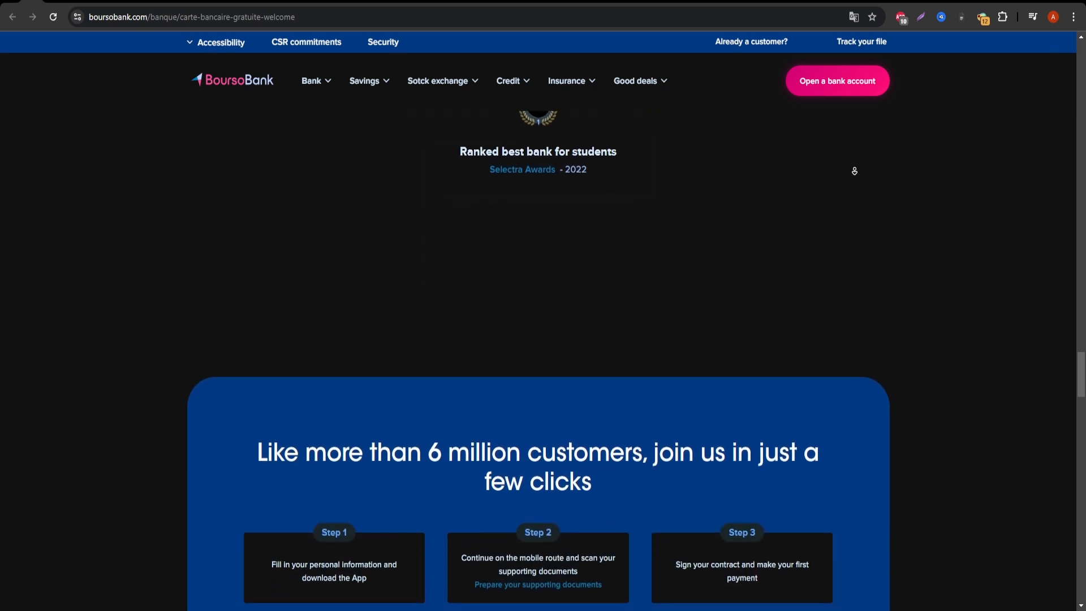
{"action": "scroll", "scroll_direction": "down", "scroll_amount": 3}
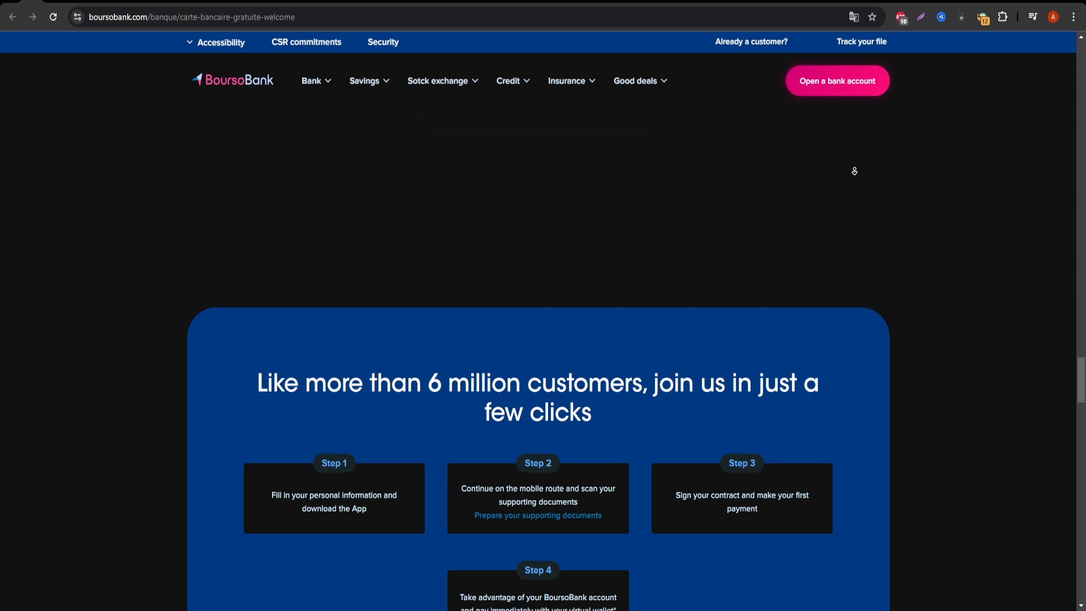
{"action": "scroll", "scroll_direction": "down", "scroll_amount": 3}
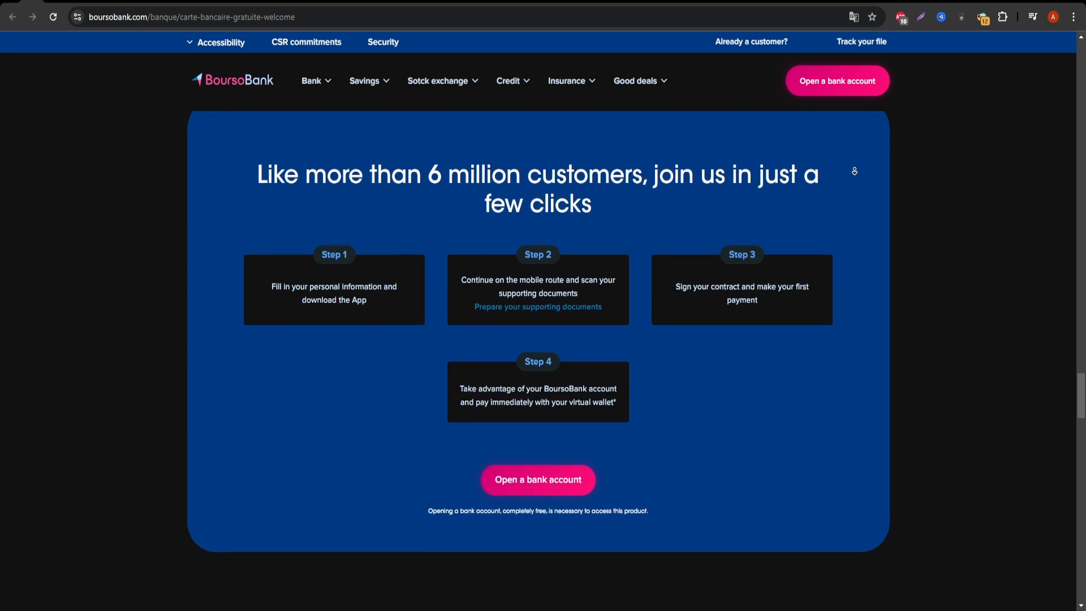
{"action": "scroll", "scroll_direction": "down", "scroll_amount": 3}
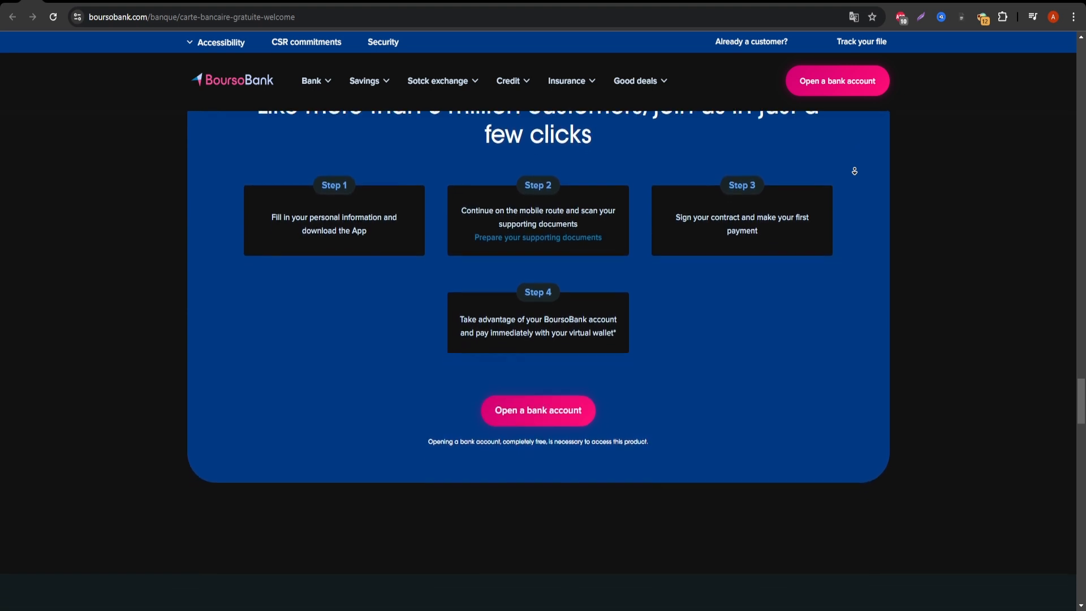
{"action": "scroll", "scroll_direction": "down", "scroll_amount": 3}
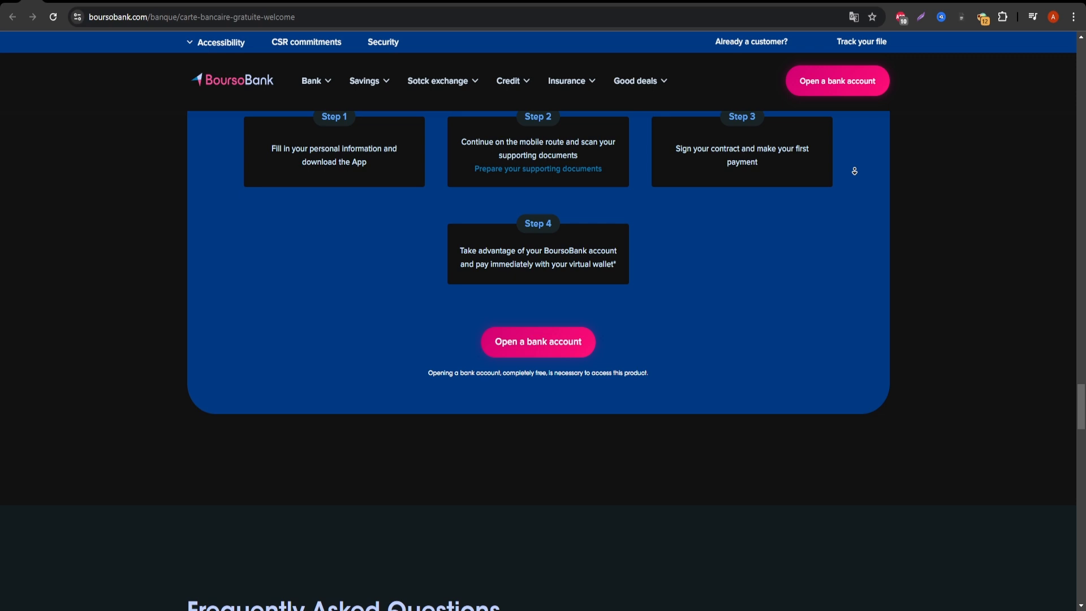
{"action": "scroll", "scroll_direction": "down", "scroll_amount": 3}
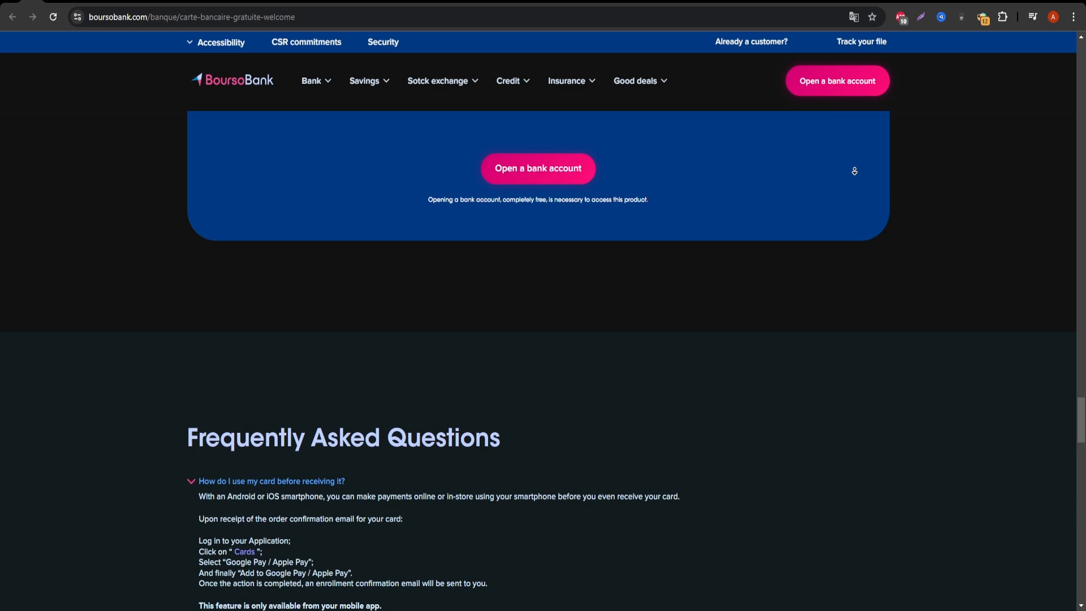
{"action": "scroll", "scroll_direction": "down", "scroll_amount": 3}
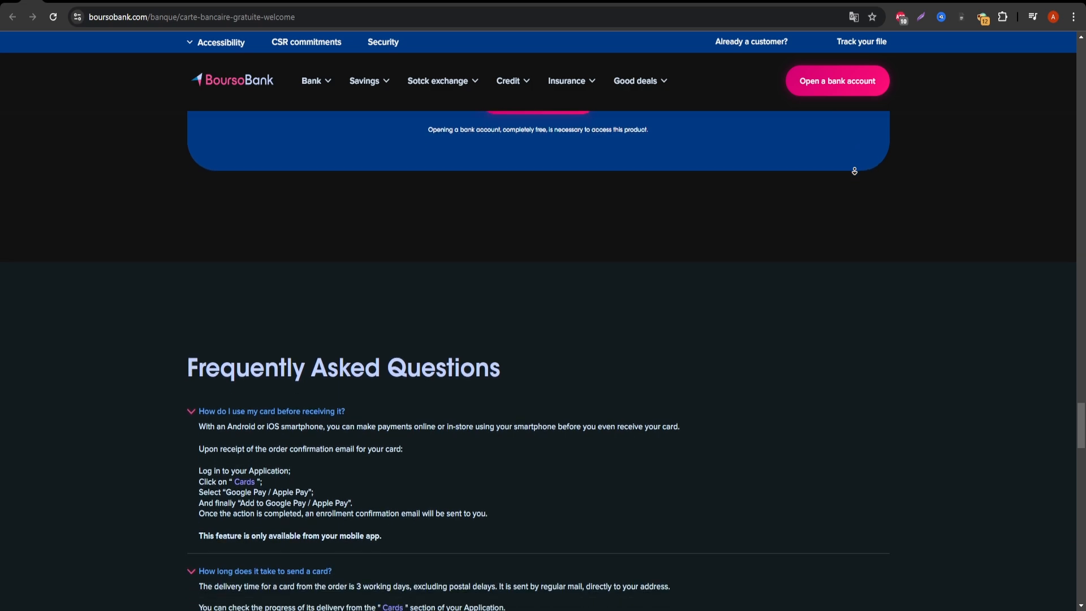
{"action": "scroll", "scroll_direction": "down", "scroll_amount": 3}
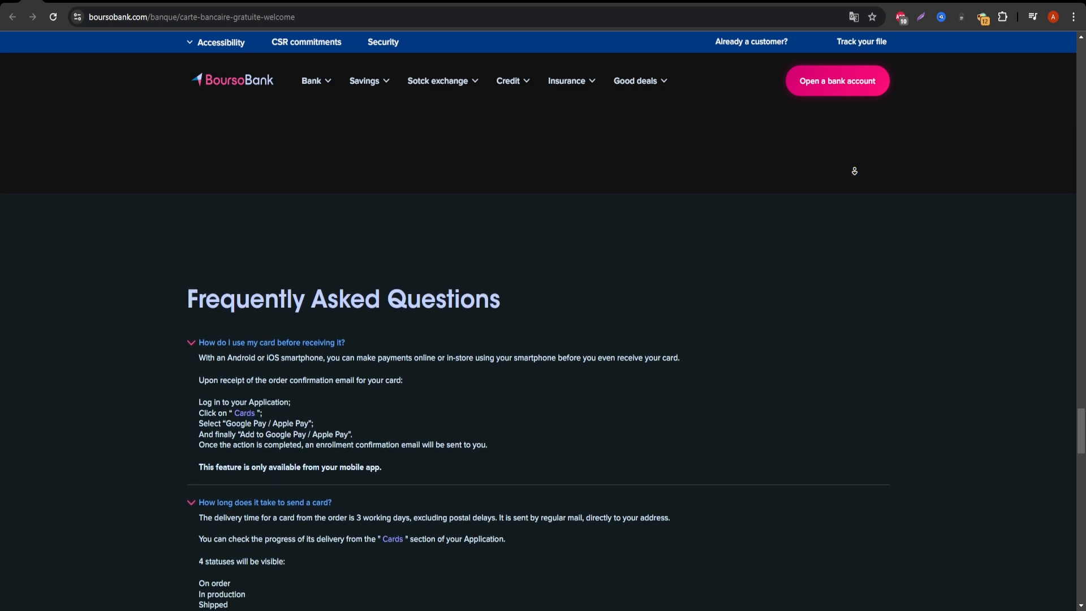
{"action": "scroll", "scroll_direction": "down", "scroll_amount": 3}
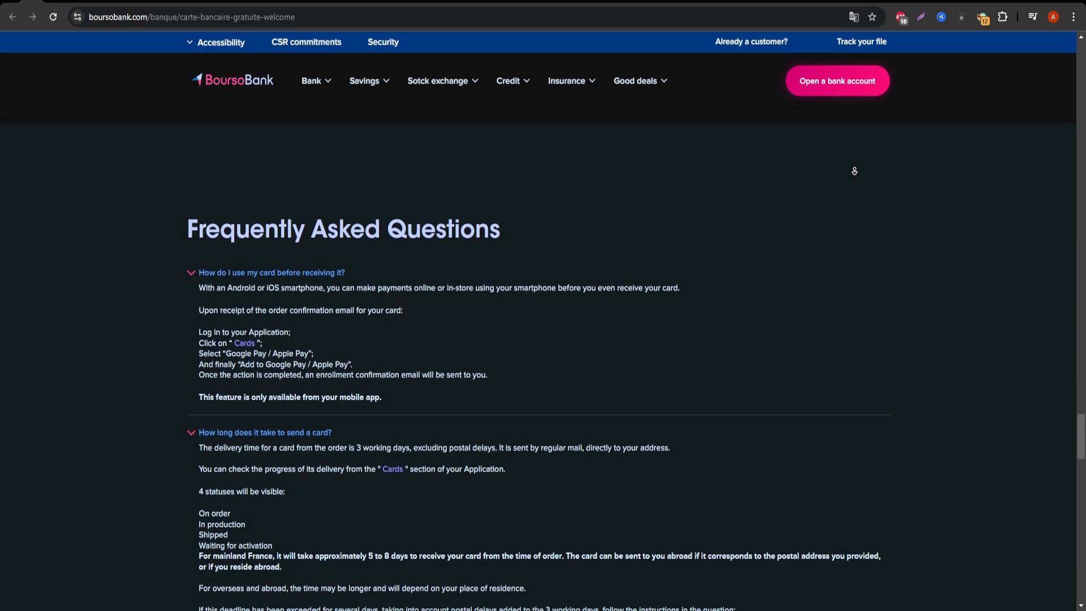
{"action": "scroll", "scroll_direction": "down", "scroll_amount": 3}
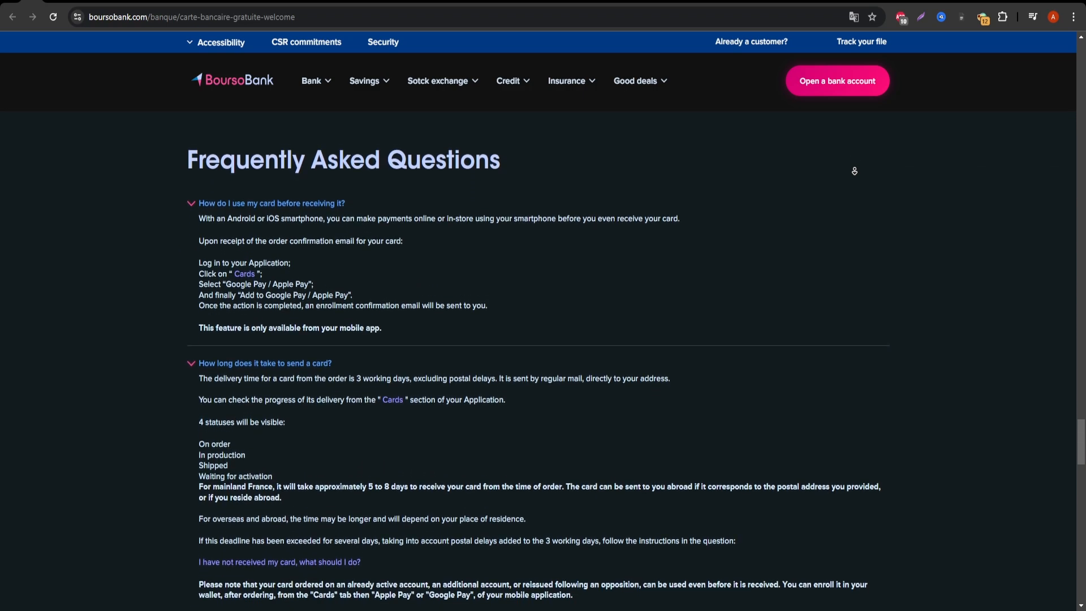
{"action": "scroll", "scroll_direction": "down", "scroll_amount": 3}
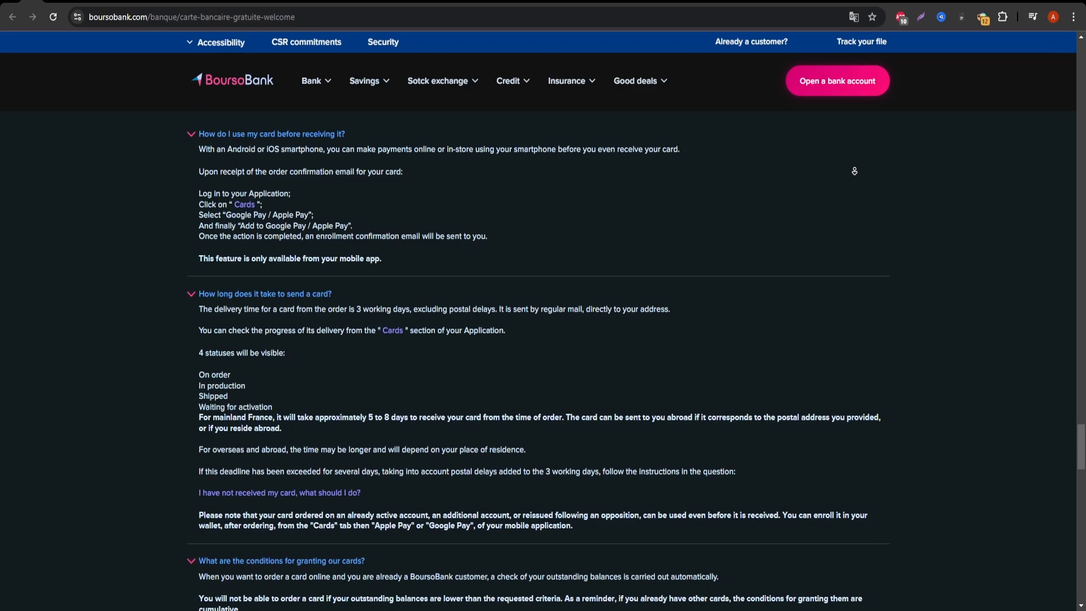
{"action": "scroll", "scroll_direction": "down", "scroll_amount": 3}
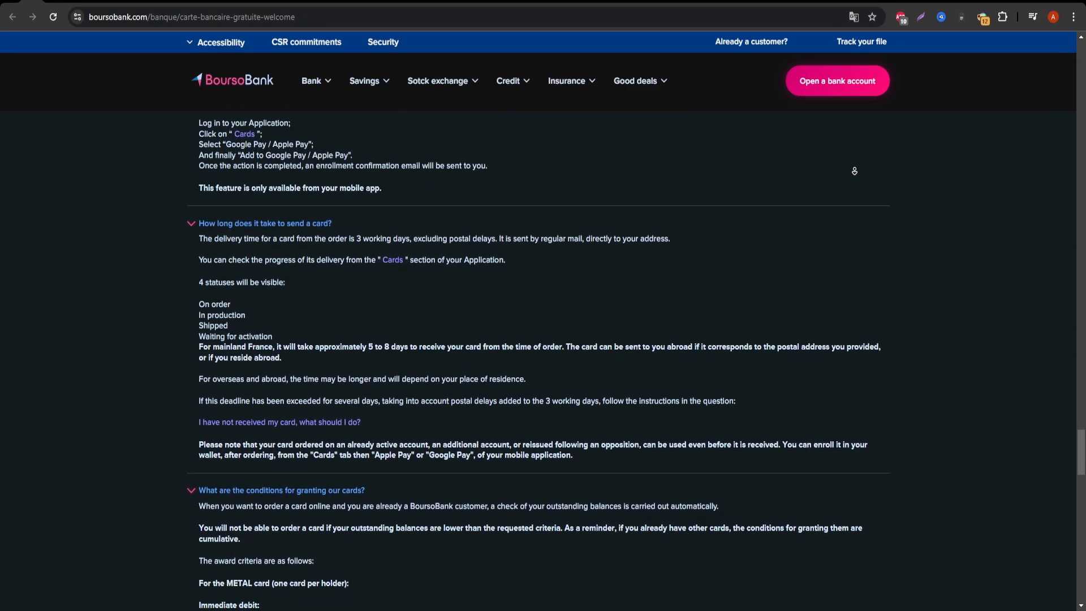
{"action": "scroll", "scroll_direction": "down", "scroll_amount": 3}
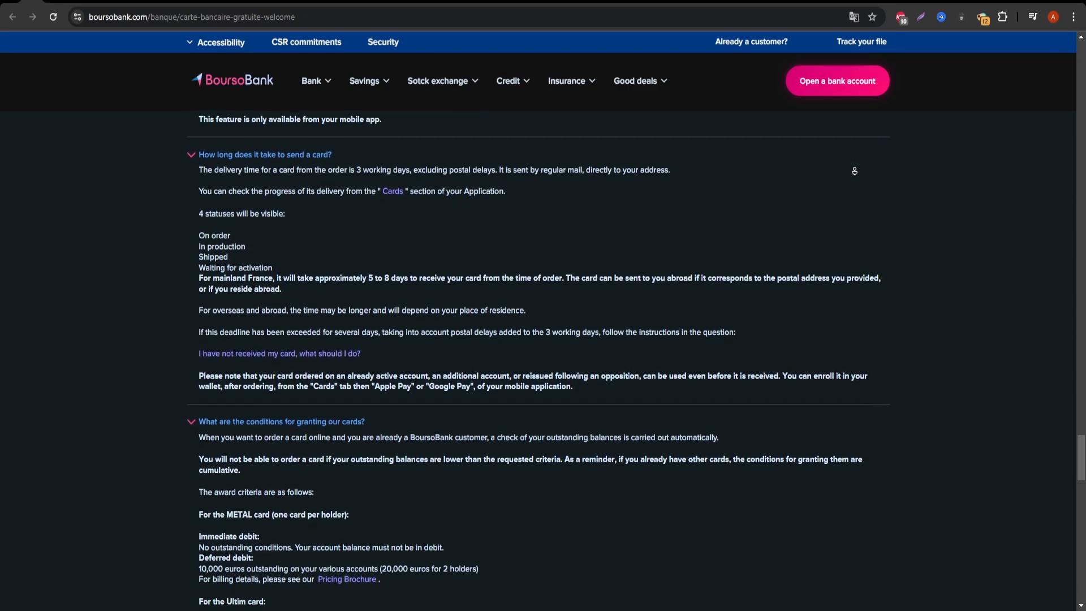
{"action": "scroll", "scroll_direction": "down", "scroll_amount": 3}
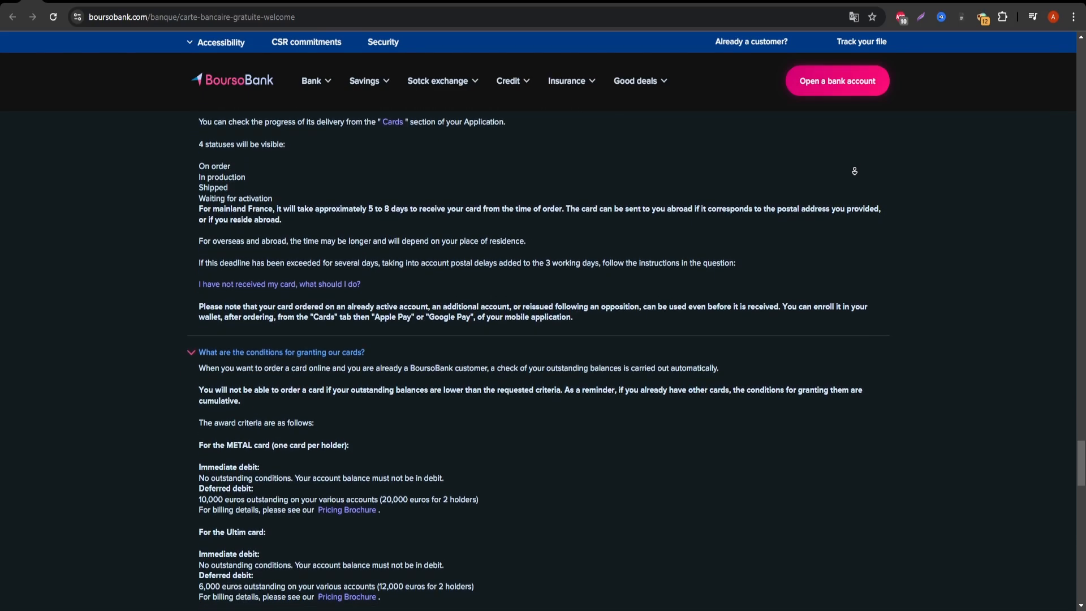
{"action": "scroll", "scroll_direction": "down", "scroll_amount": 3}
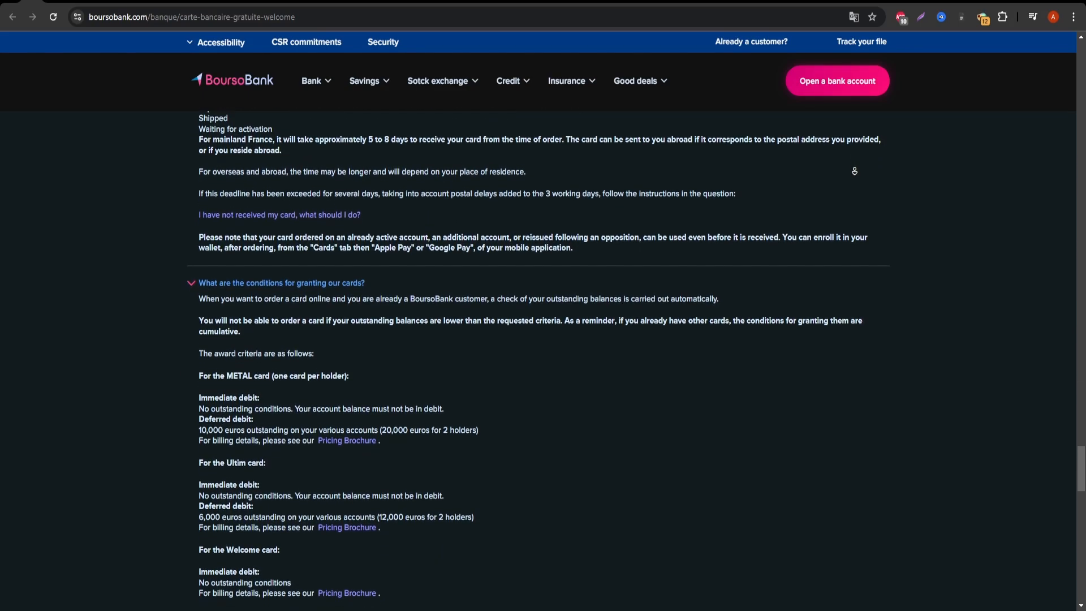
{"action": "scroll", "scroll_direction": "down", "scroll_amount": 3}
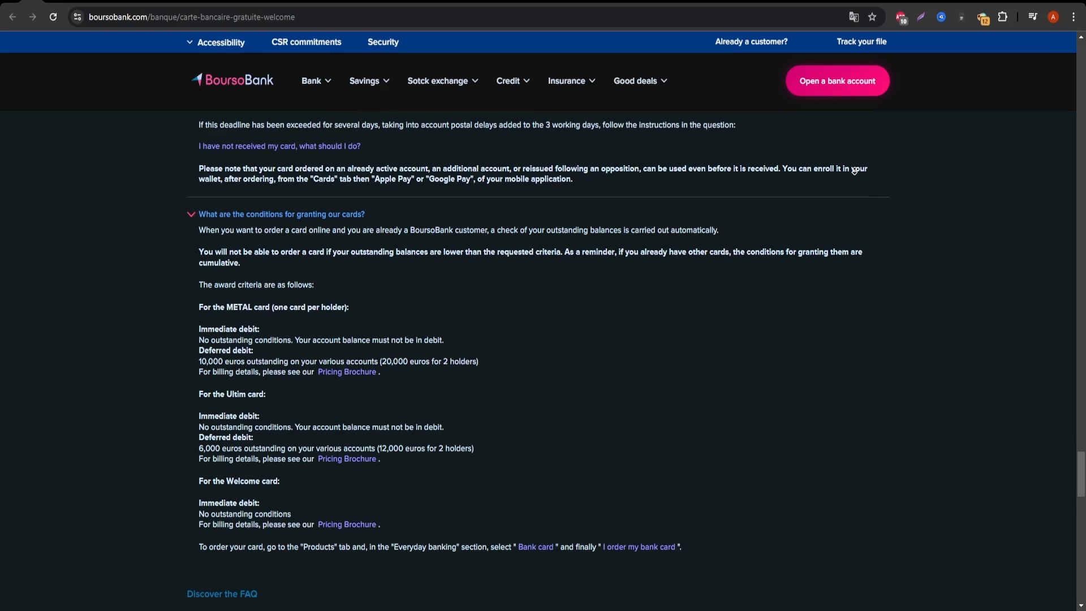
{"action": "scroll", "scroll_direction": "down", "scroll_amount": 3}
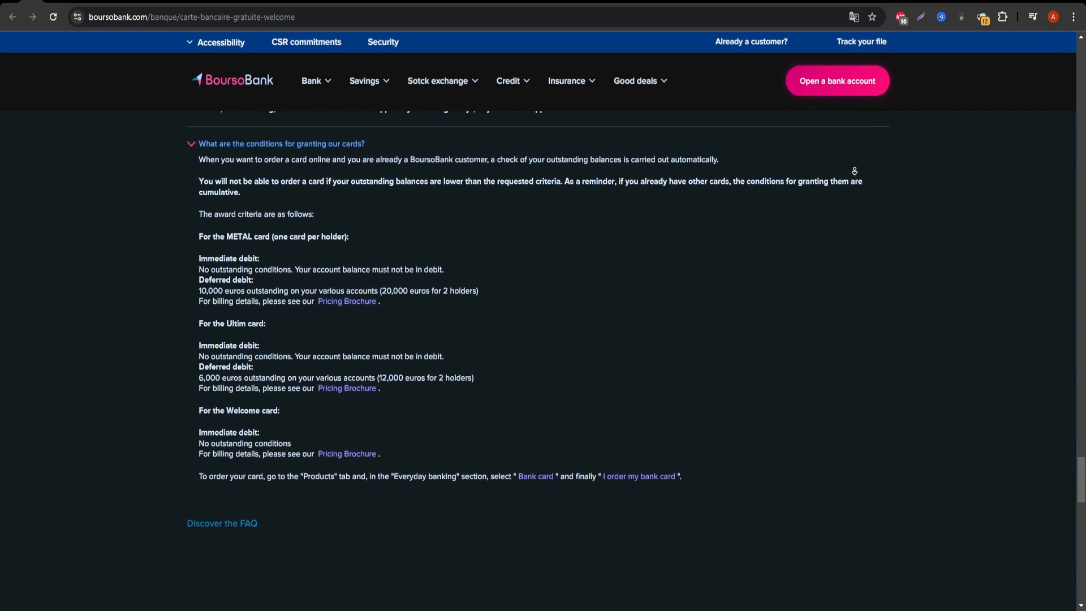
{"action": "scroll", "scroll_direction": "down", "scroll_amount": 3}
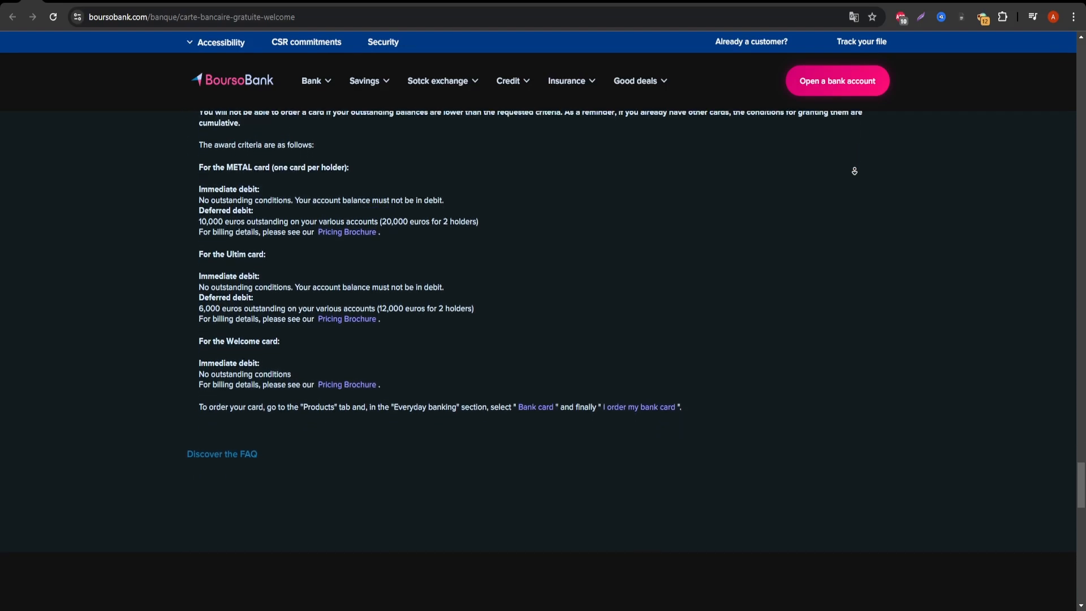
{"action": "scroll", "scroll_direction": "down", "scroll_amount": 3}
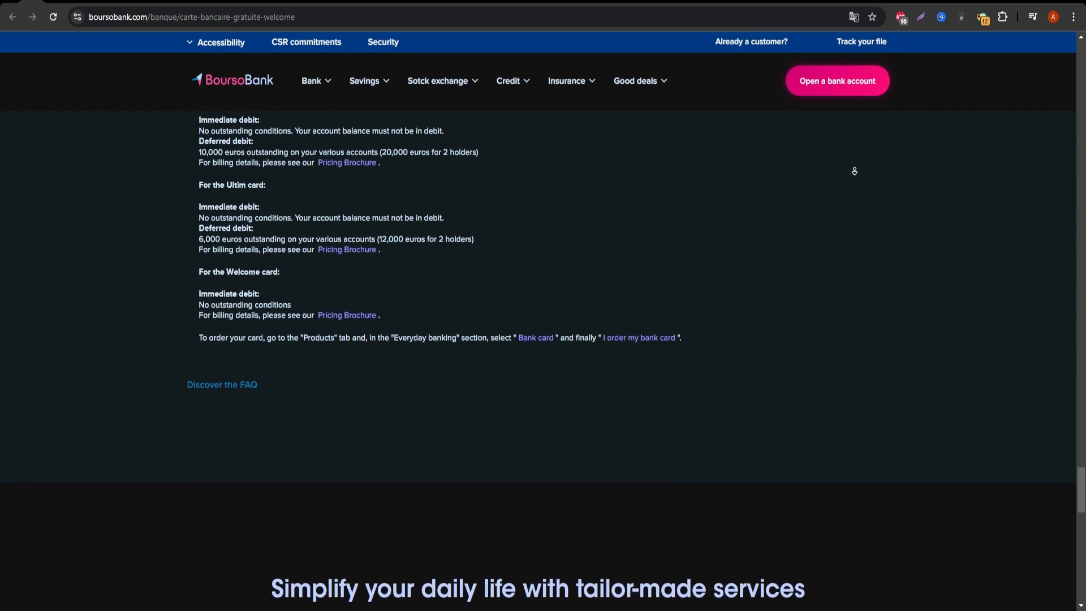
{"action": "scroll", "scroll_direction": "down", "scroll_amount": 3}
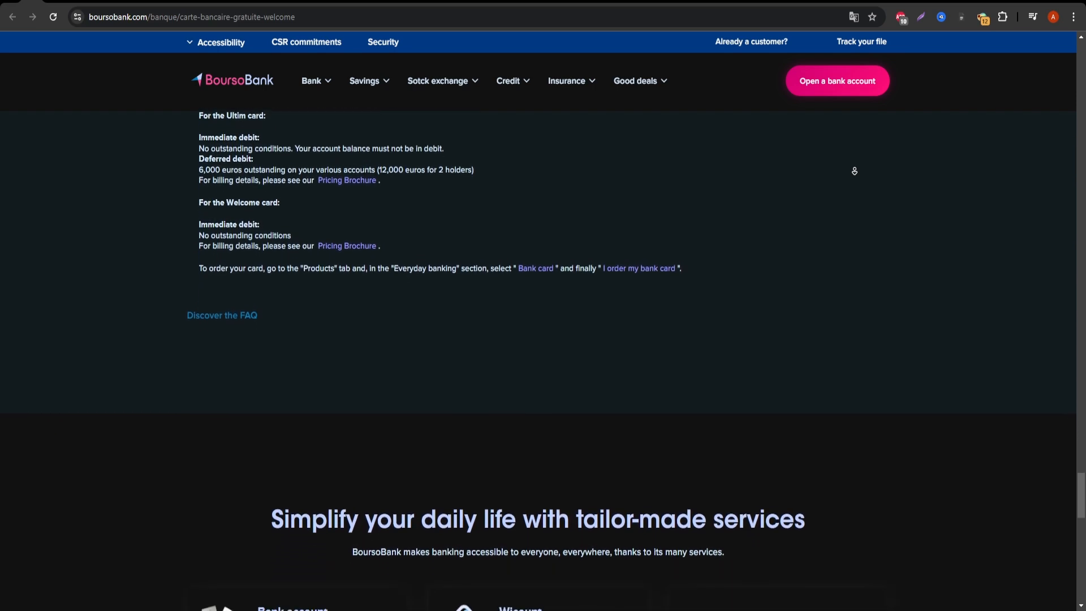
{"action": "scroll", "scroll_direction": "down", "scroll_amount": 3}
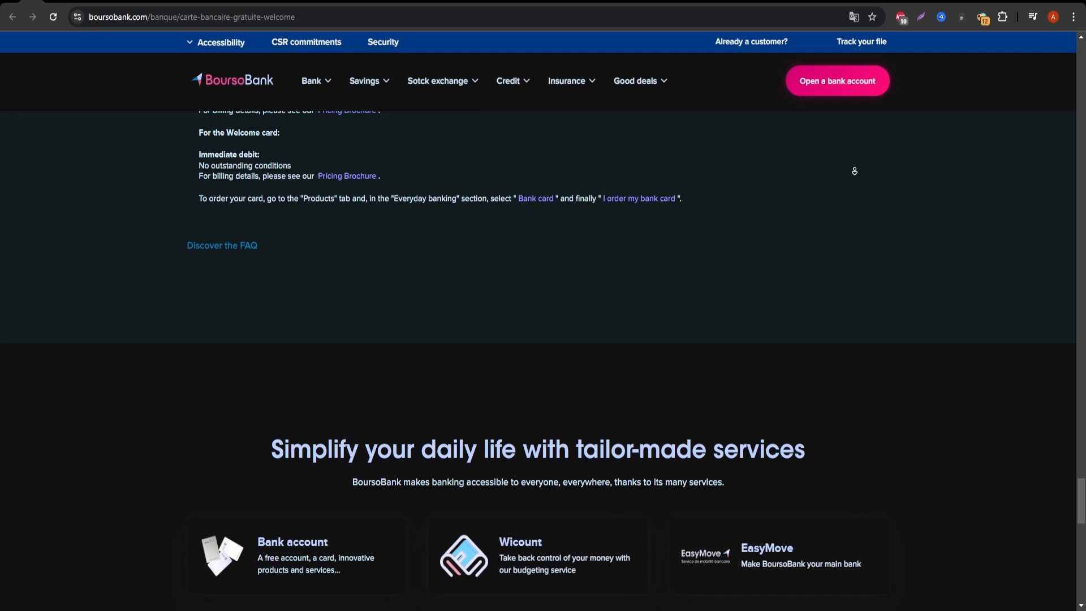
{"action": "scroll", "scroll_direction": "down", "scroll_amount": 3}
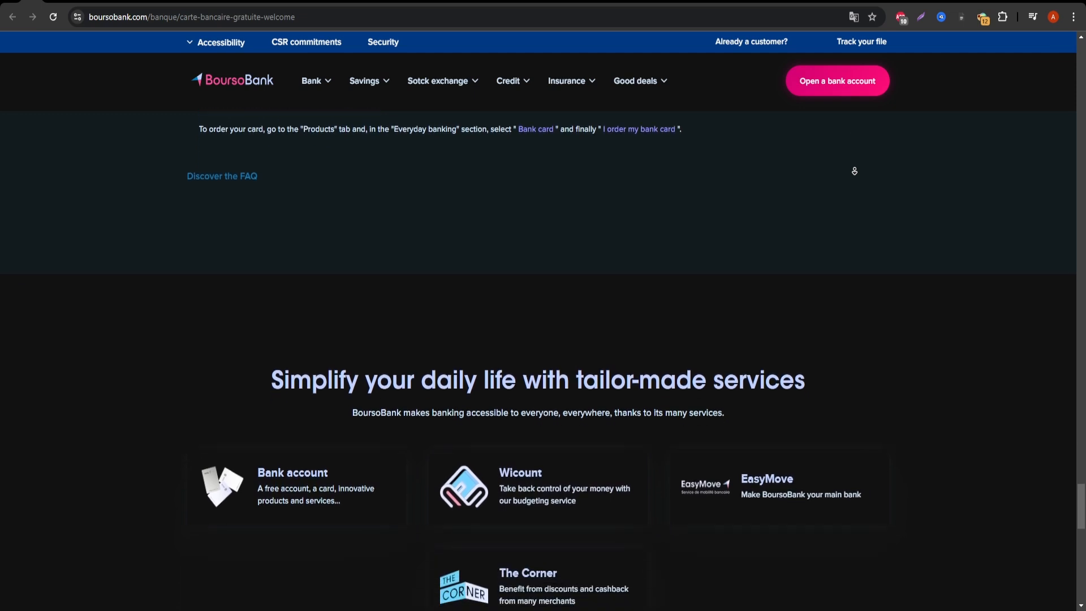
{"action": "scroll", "scroll_direction": "down", "scroll_amount": 3}
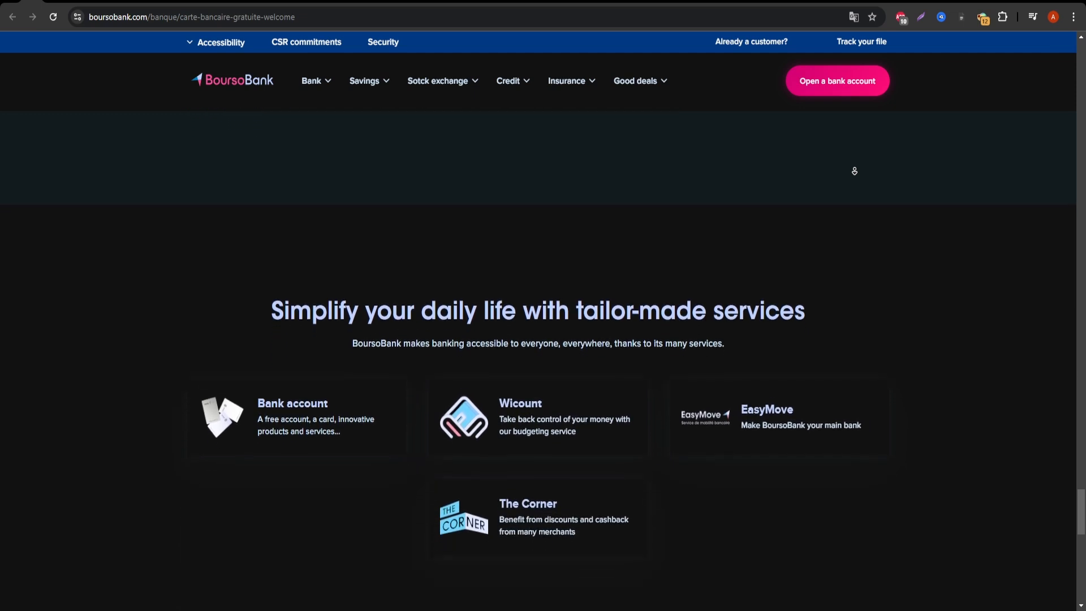
{"action": "scroll", "scroll_direction": "down", "scroll_amount": 3}
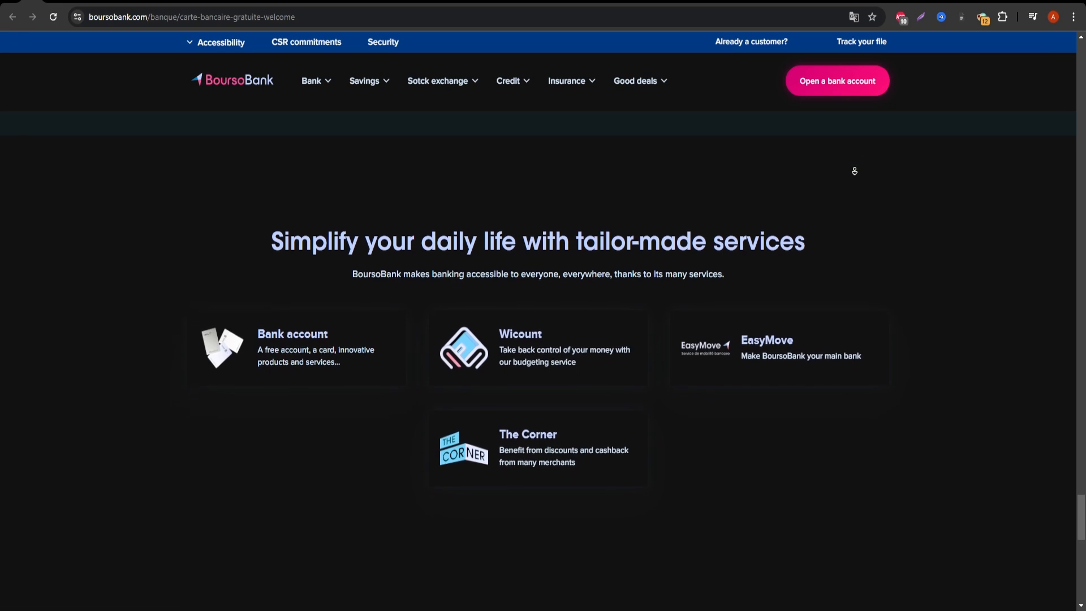
{"action": "scroll", "scroll_direction": "down", "scroll_amount": 3}
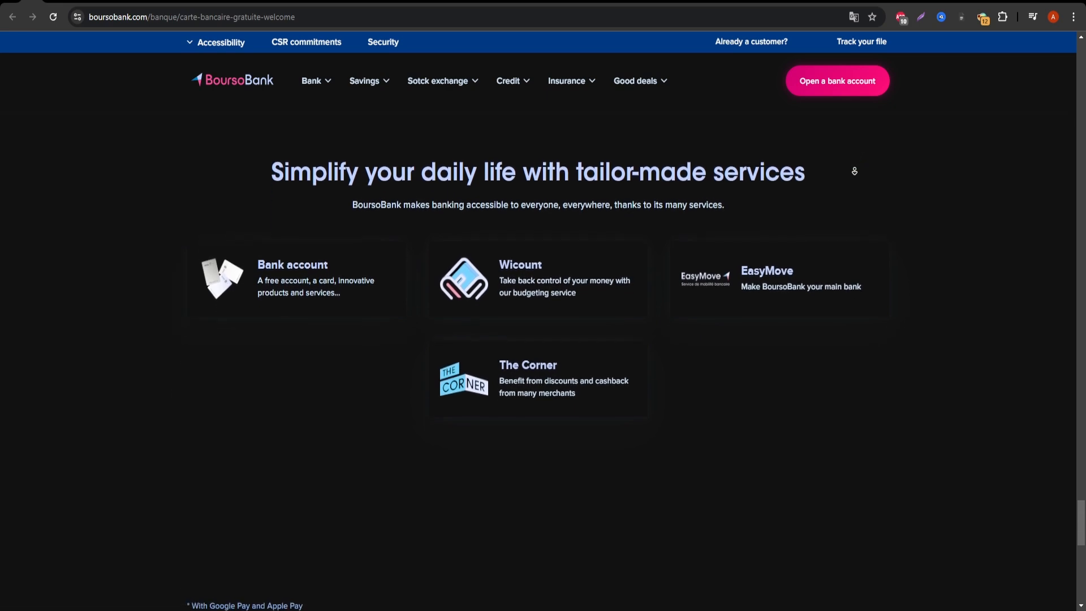
{"action": "scroll", "scroll_direction": "down", "scroll_amount": 3}
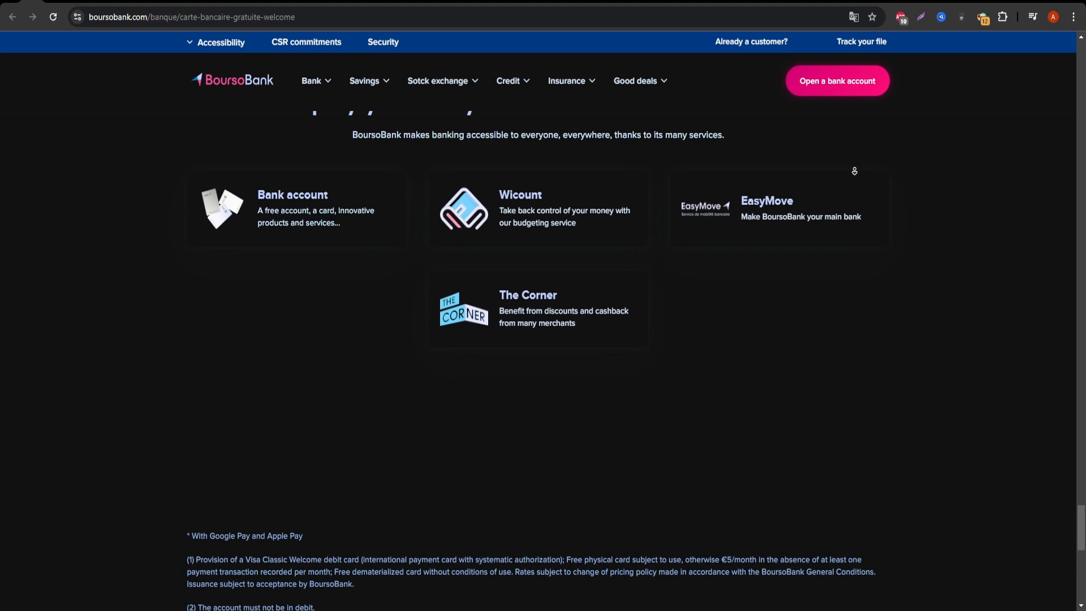
{"action": "scroll", "scroll_direction": "down", "scroll_amount": 3}
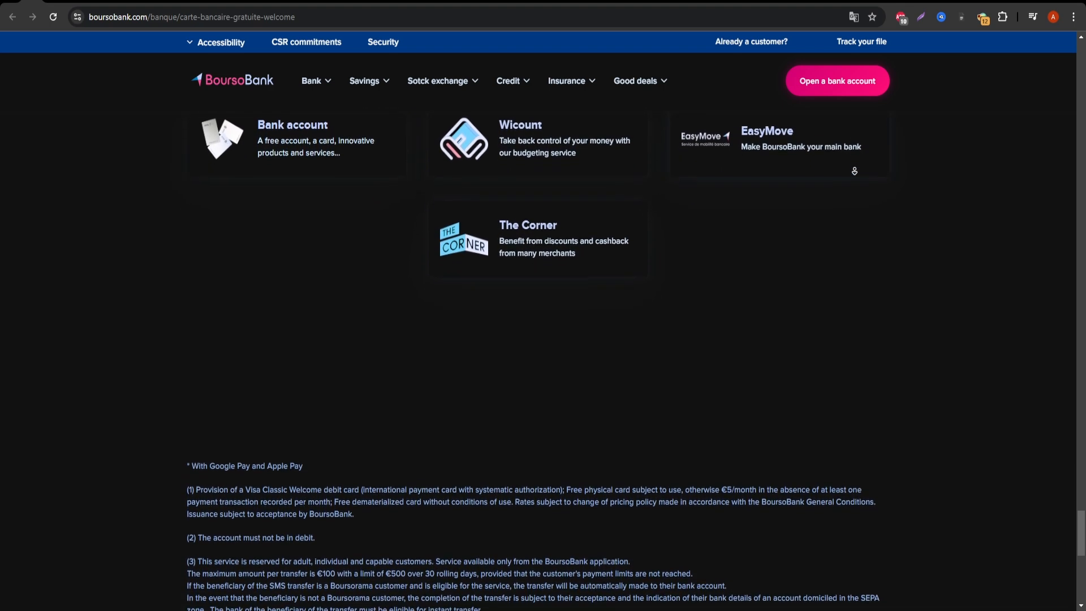
{"action": "scroll", "scroll_direction": "down", "scroll_amount": 3}
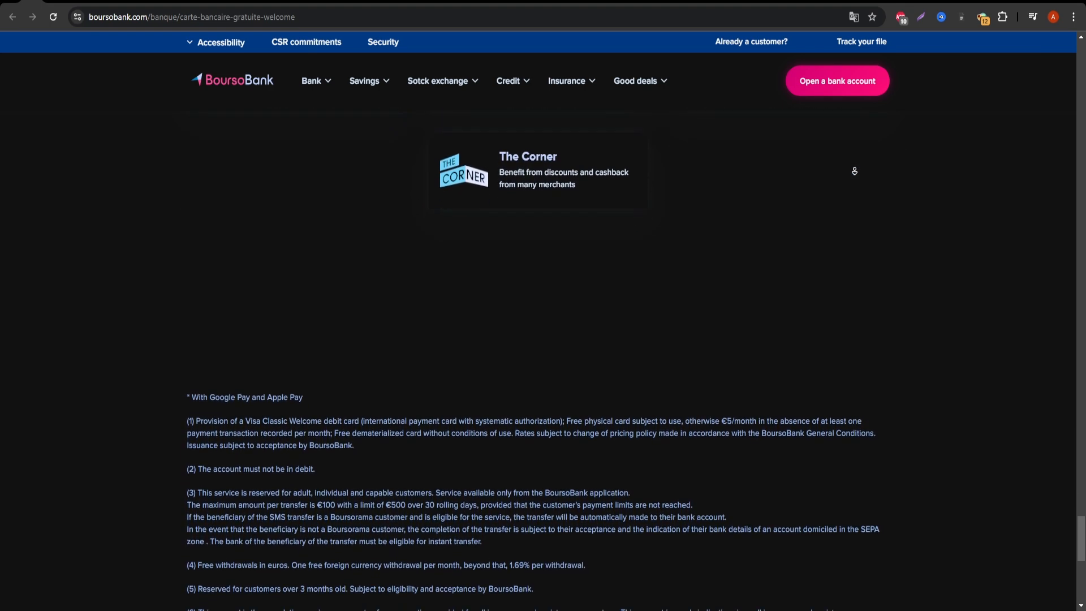
{"action": "scroll", "scroll_direction": "down", "scroll_amount": 3}
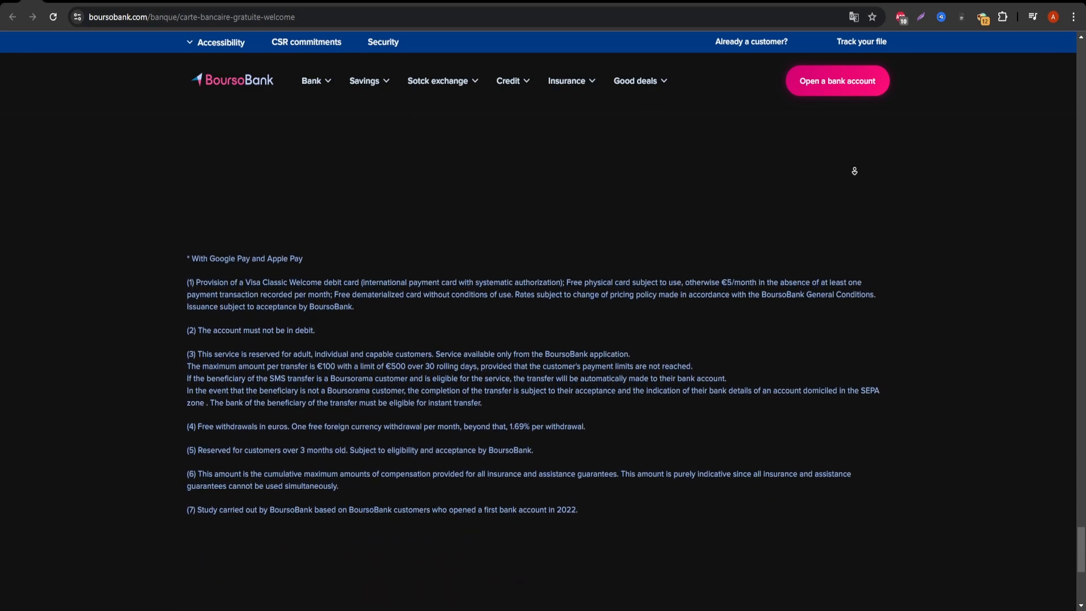
{"action": "scroll", "scroll_direction": "down", "scroll_amount": 3}
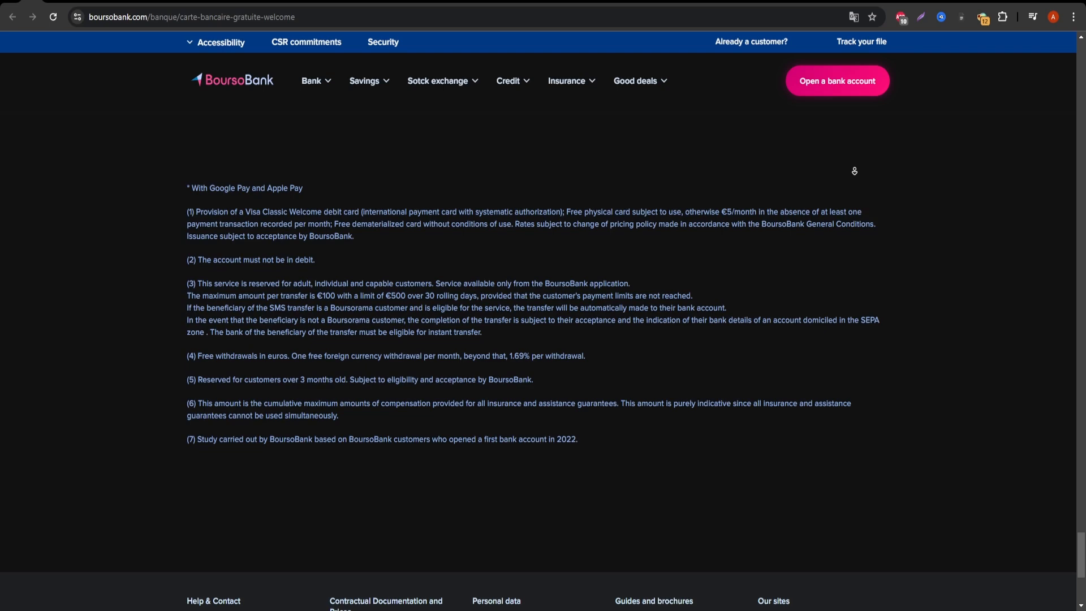
{"action": "scroll", "scroll_direction": "down", "scroll_amount": 3}
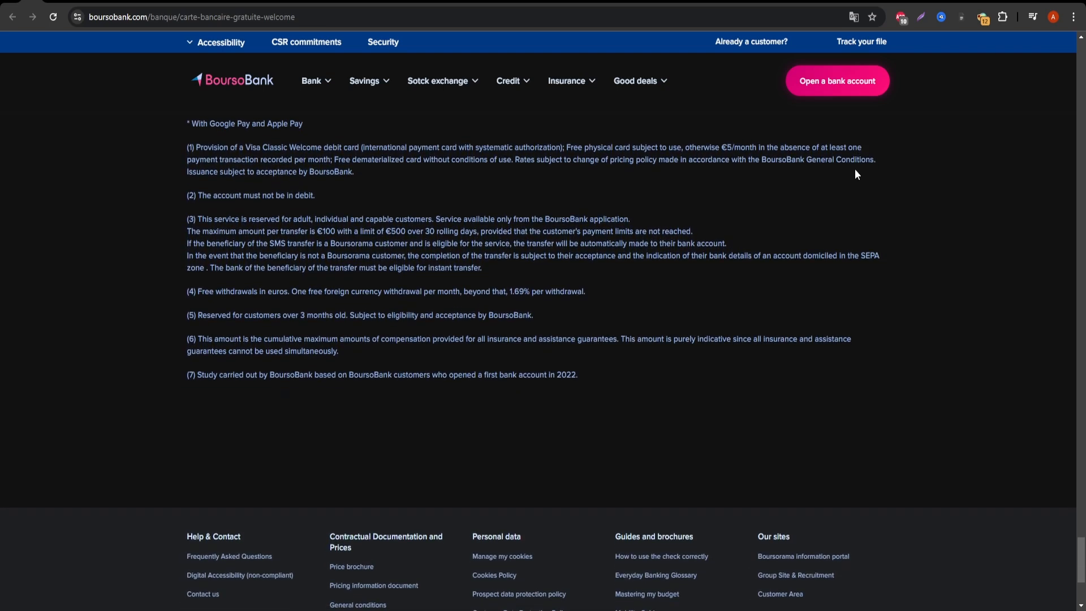